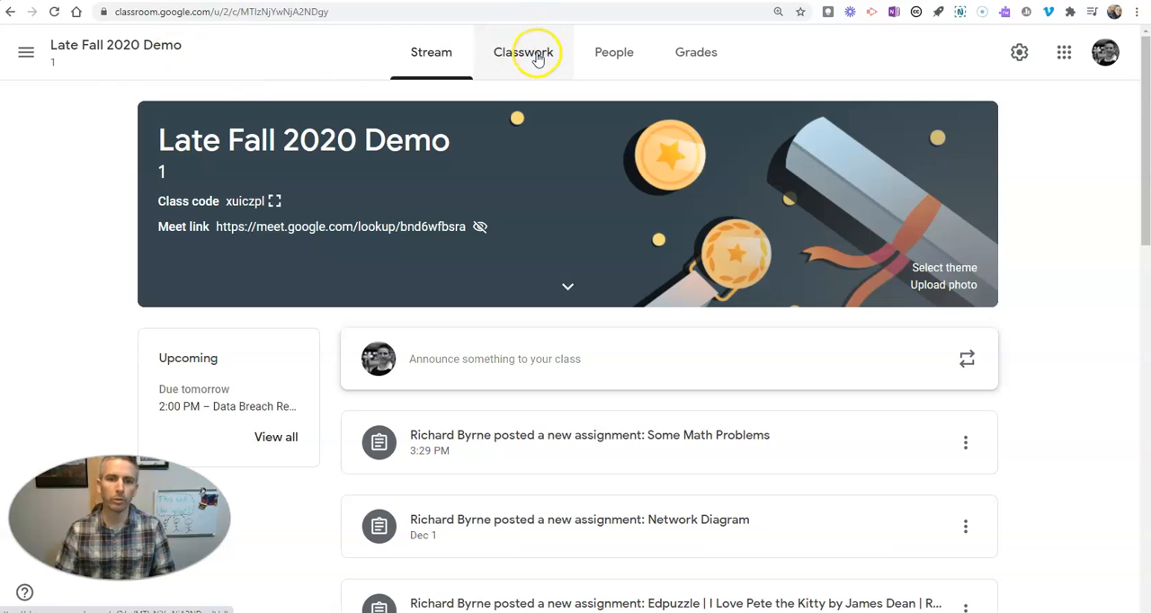
From Classwork, create a new assignment titled 'More Math Problems'.
{"action": "left_click", "coordinate": [523, 50]}
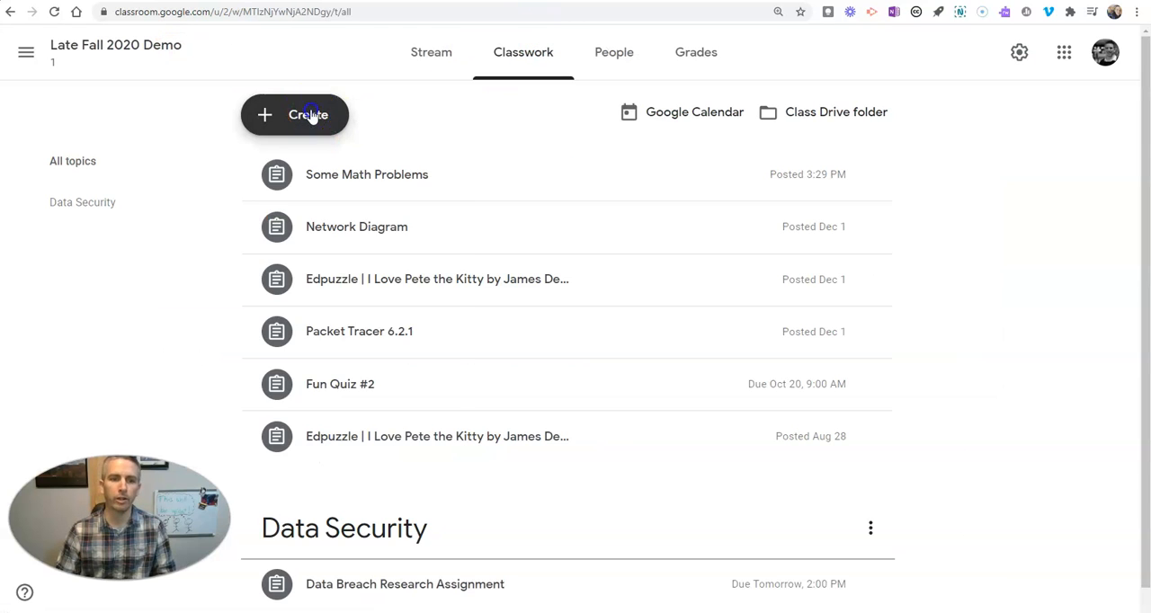
{"action": "left_click", "coordinate": [296, 115]}
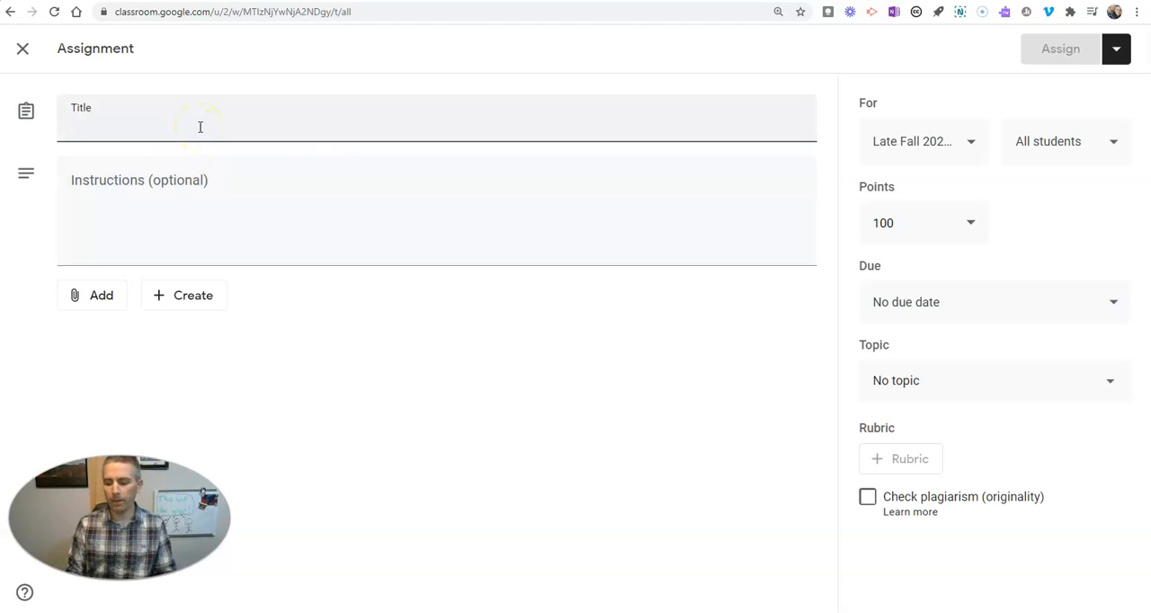
{"action": "type", "text": "M"}
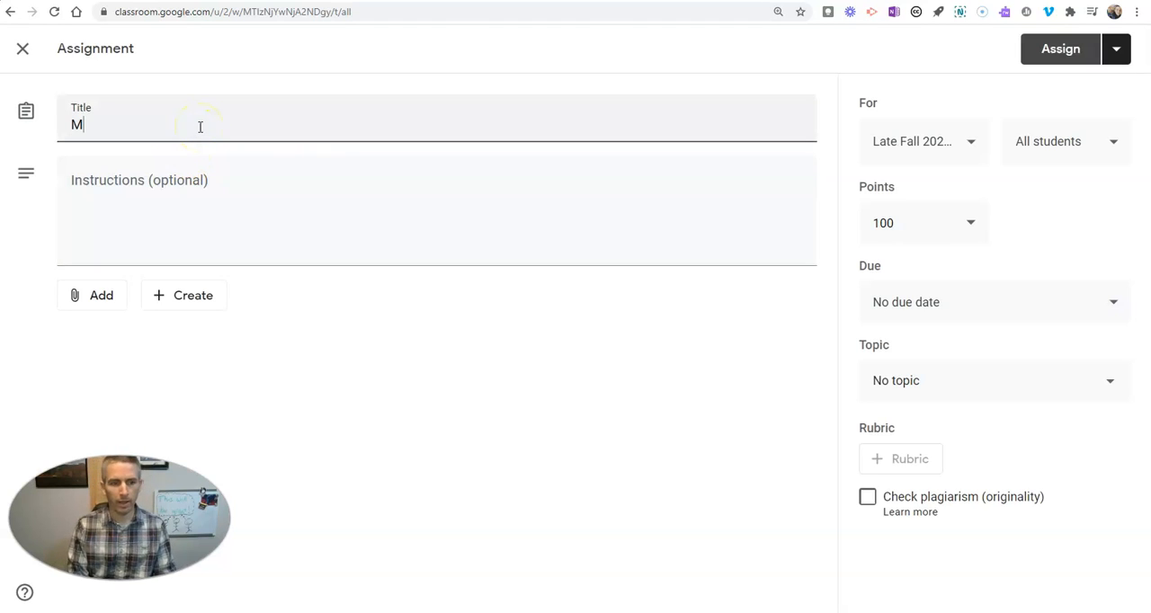
{"action": "type", "text": "ore Math P"}
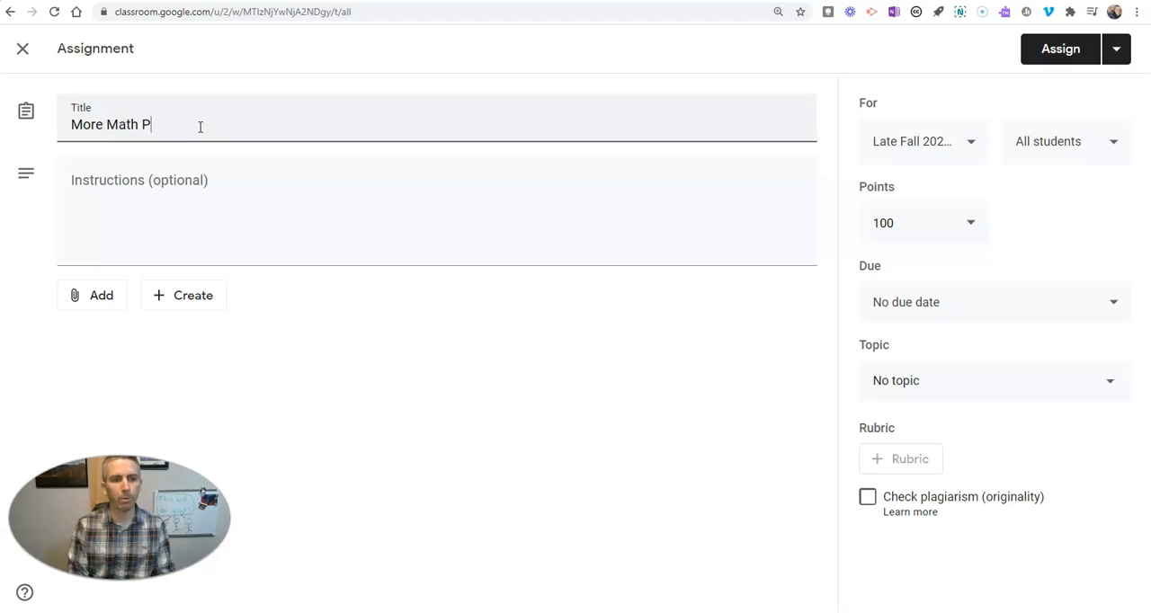
{"action": "type", "text": "roblems"}
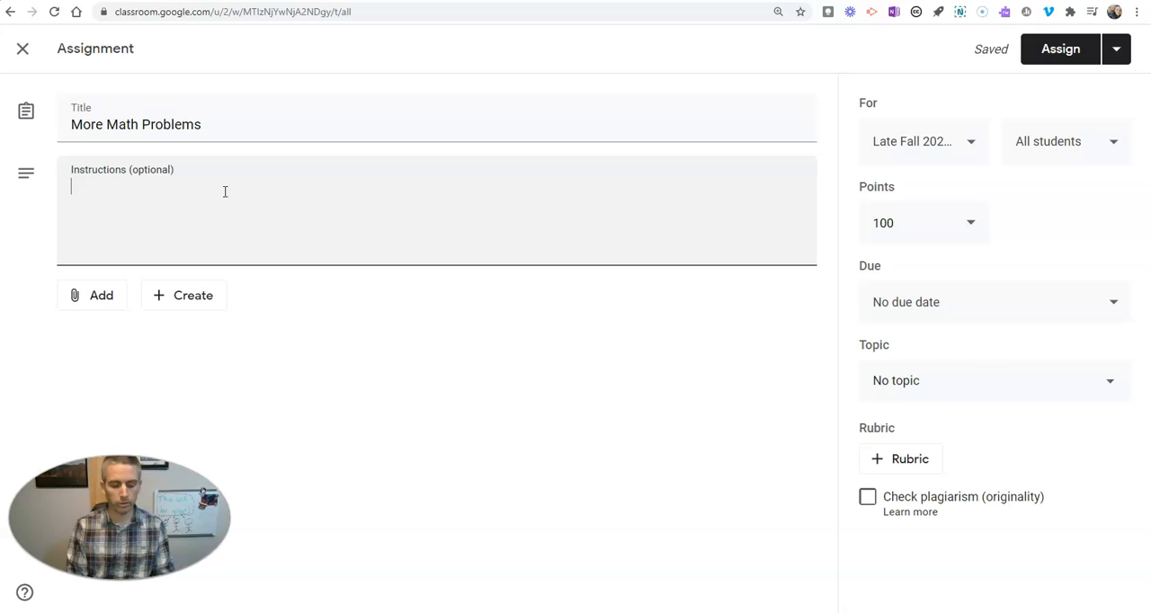
Add the instructions 'Please complete the math problems.'.
{"action": "type", "text": "Please complete the math pro"}
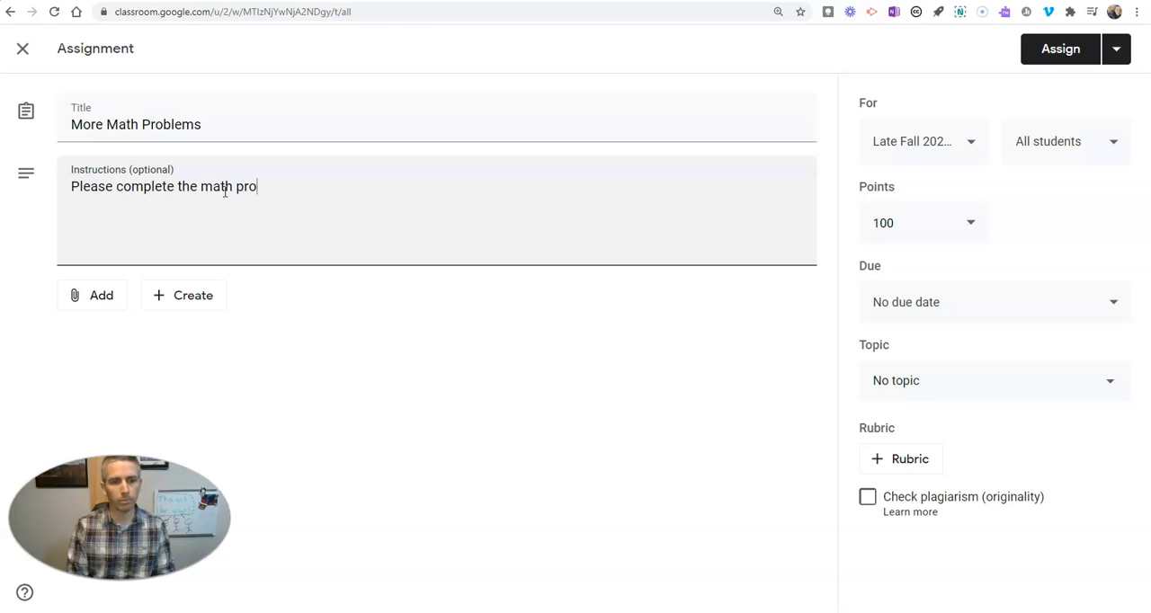
{"action": "type", "text": "blems."}
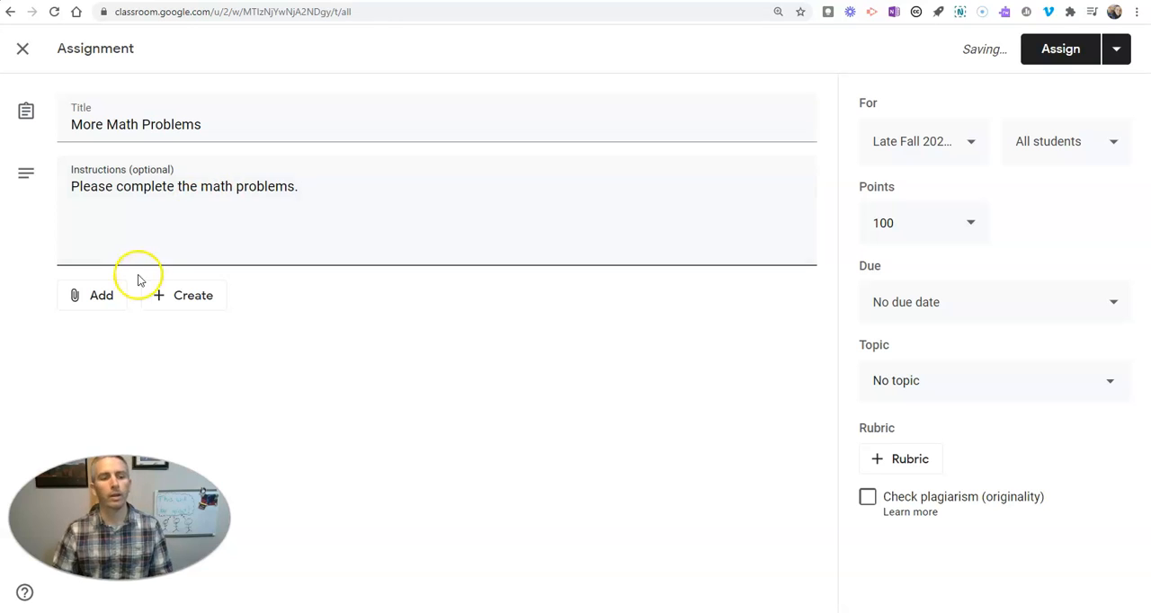
Attach 'Some More Math Problems.pdf' from Google Drive's Recent files to the assignment.
{"action": "left_click", "coordinate": [94, 295]}
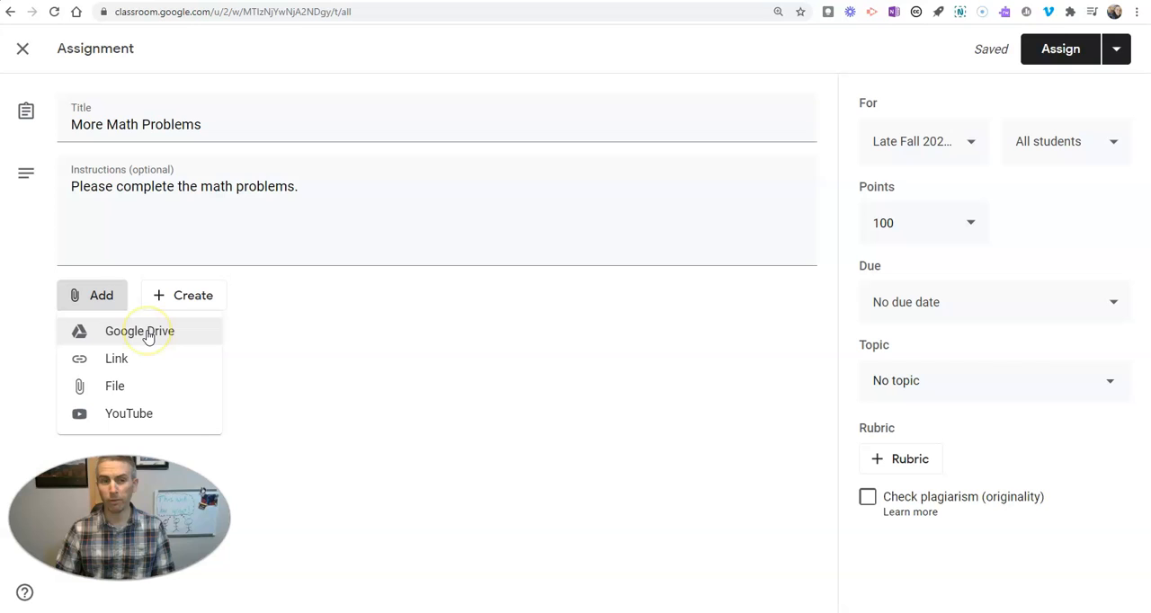
{"action": "mouse_move", "coordinate": [101, 360]}
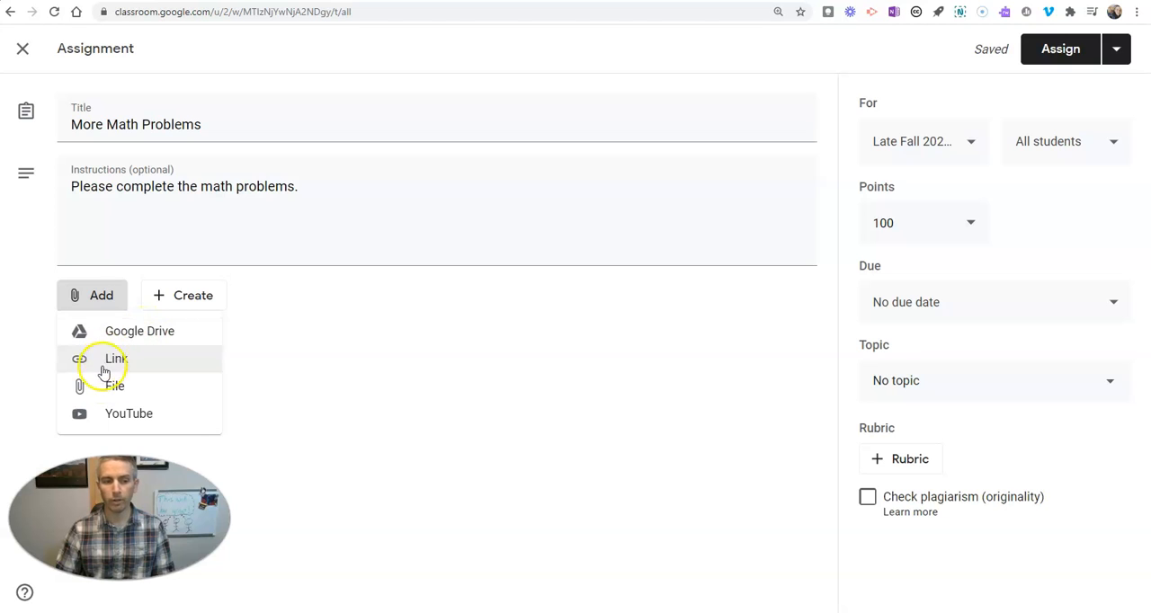
{"action": "mouse_move", "coordinate": [115, 413]}
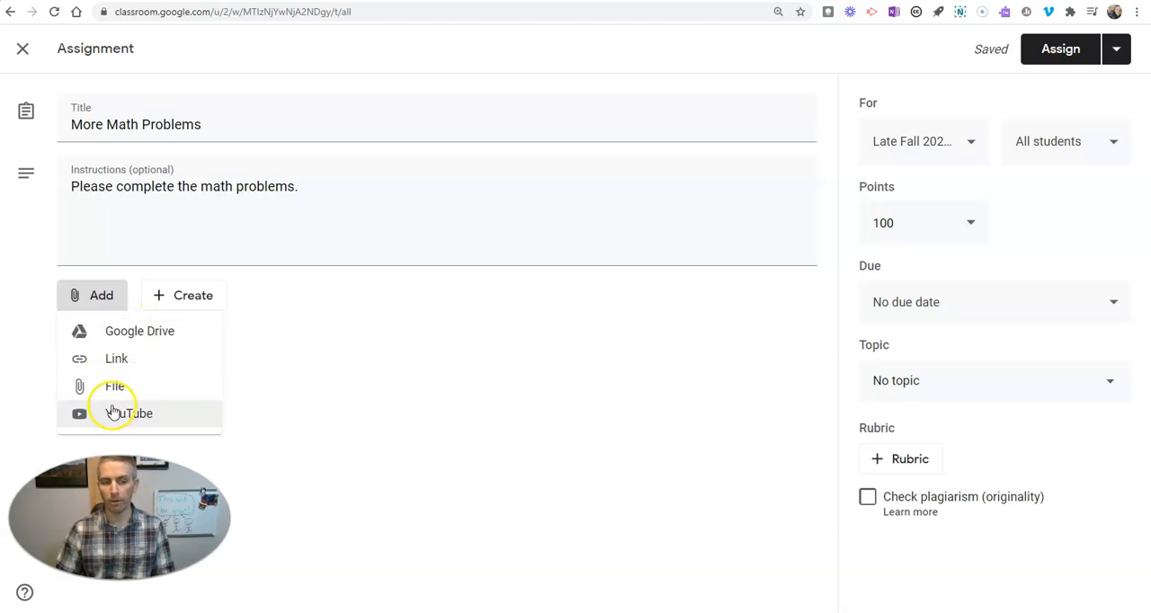
{"action": "mouse_move", "coordinate": [140, 331]}
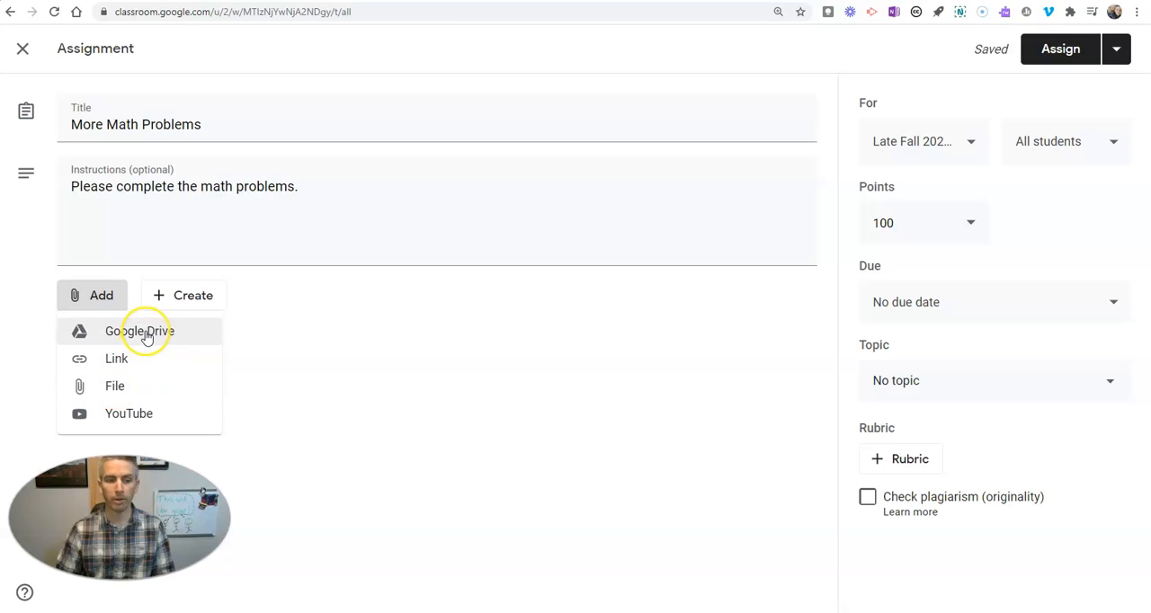
{"action": "left_click", "coordinate": [141, 331]}
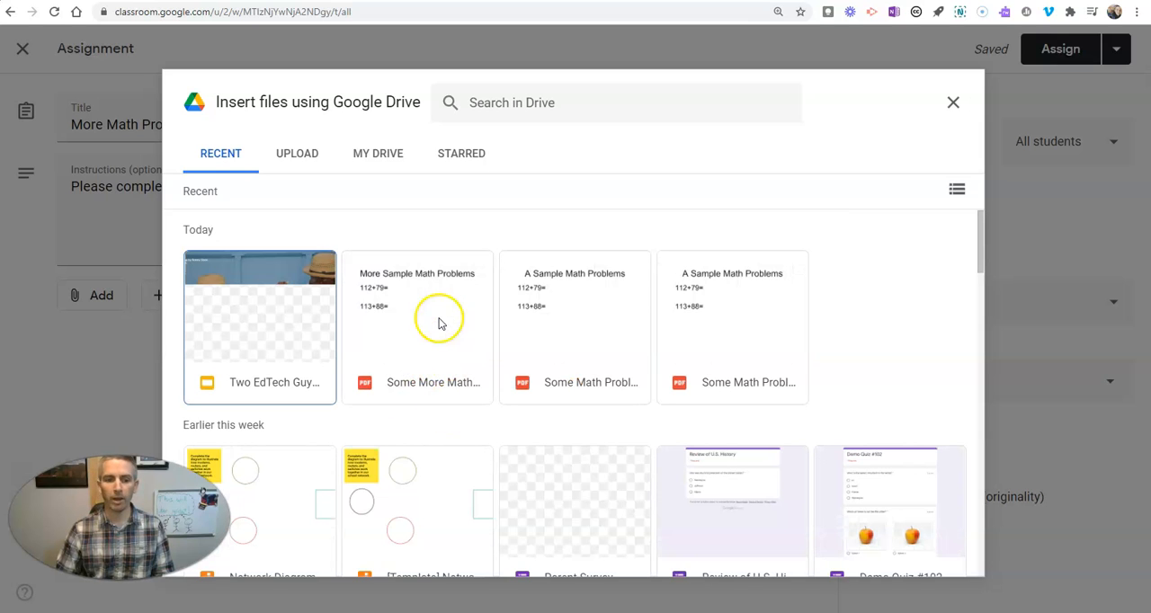
{"action": "left_click", "coordinate": [417, 327]}
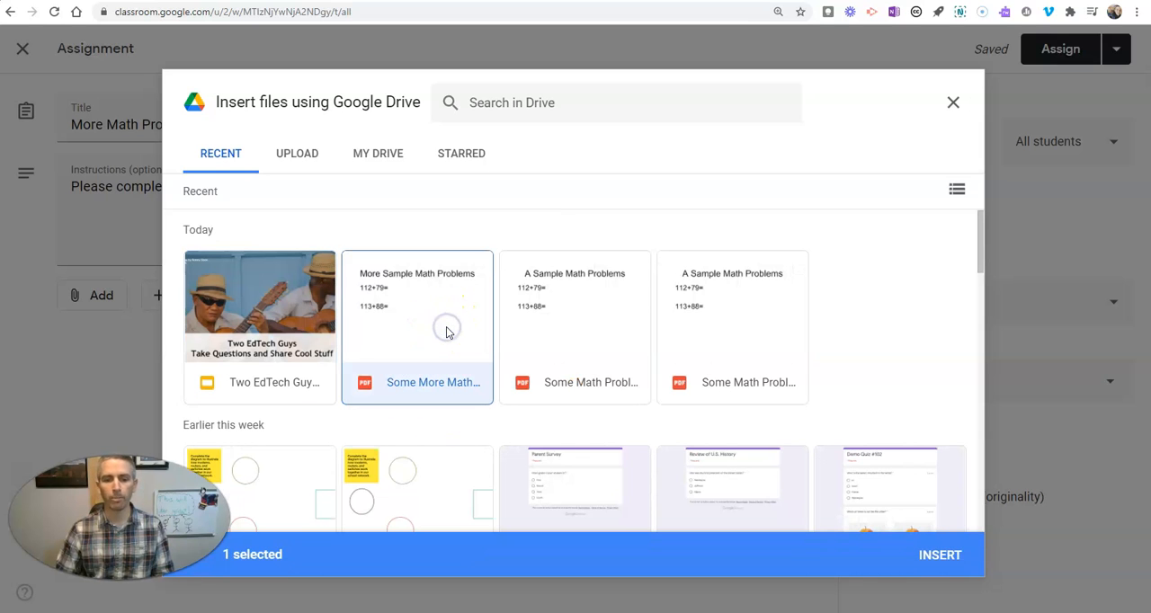
{"action": "left_click", "coordinate": [939, 554]}
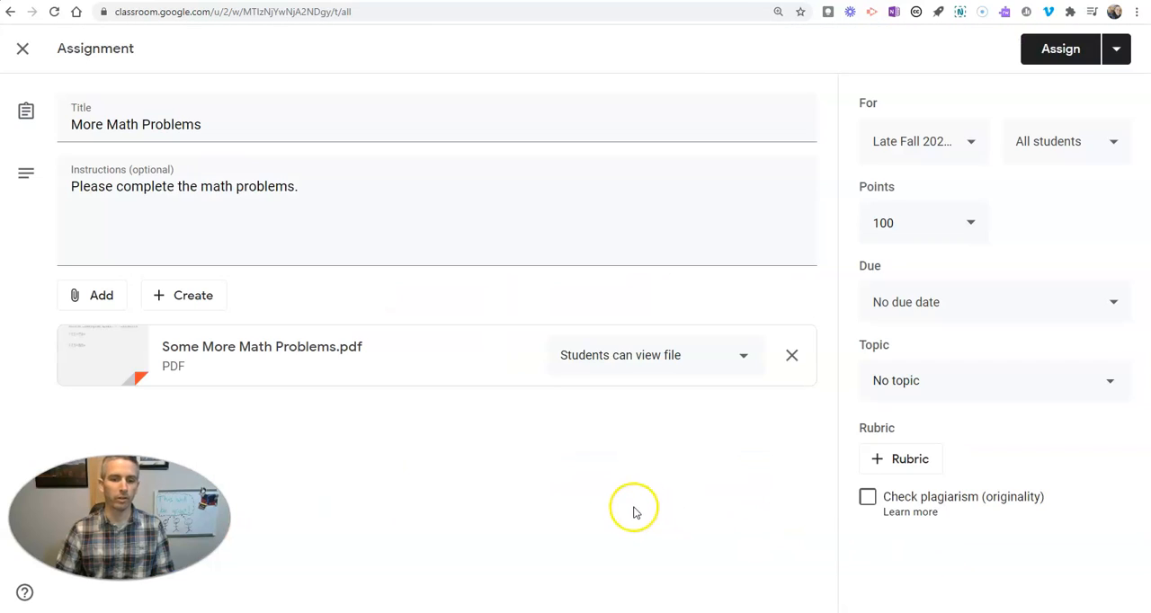
Set the PDF to 'Make a copy for each student', due December 4 at 11:59 PM, and assign it.
{"action": "left_click", "coordinate": [655, 355]}
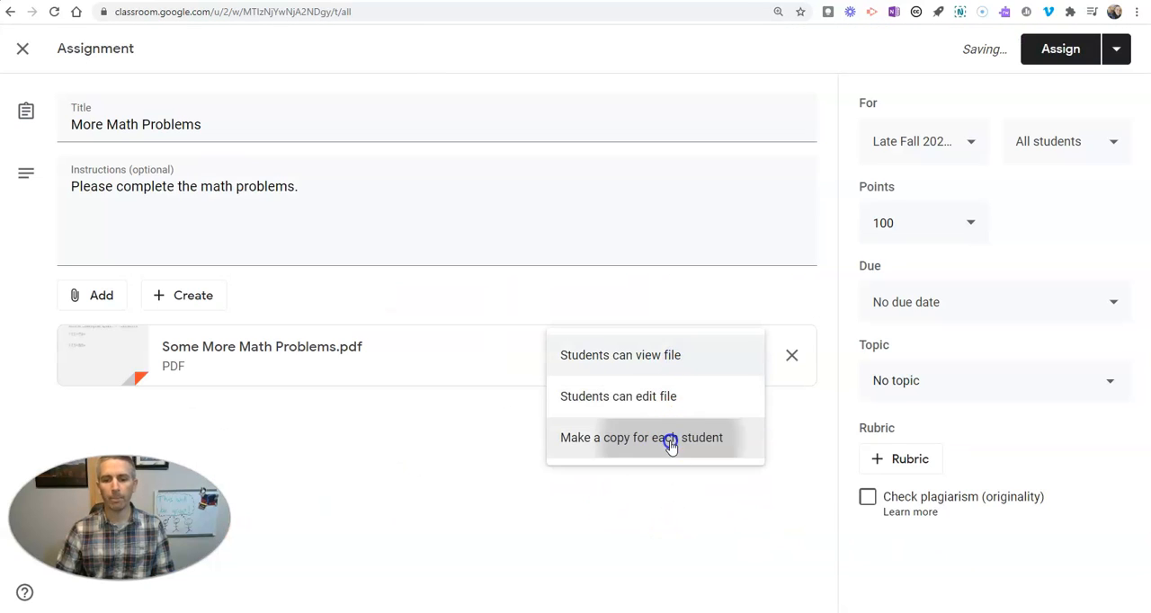
{"action": "left_click", "coordinate": [640, 438]}
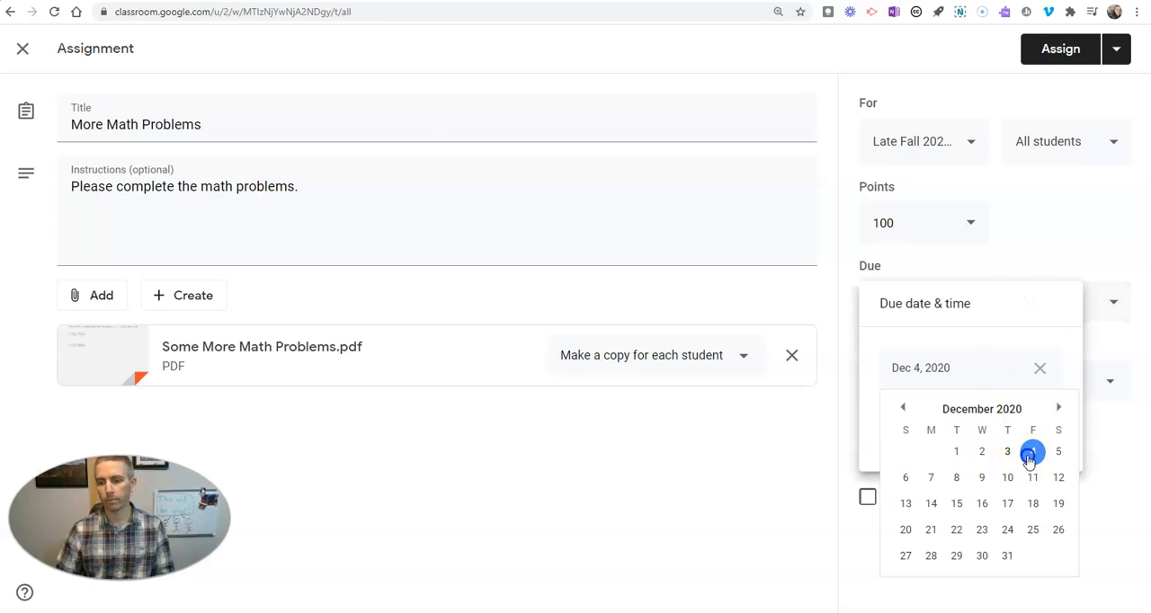
{"action": "left_click", "coordinate": [1032, 450]}
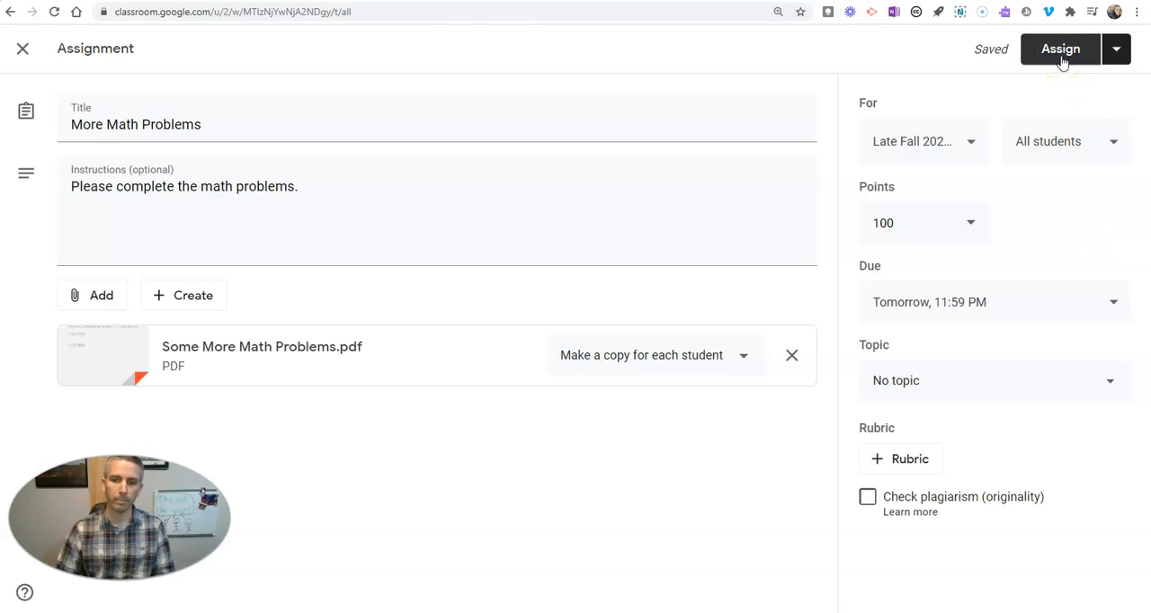
{"action": "left_click", "coordinate": [1062, 49]}
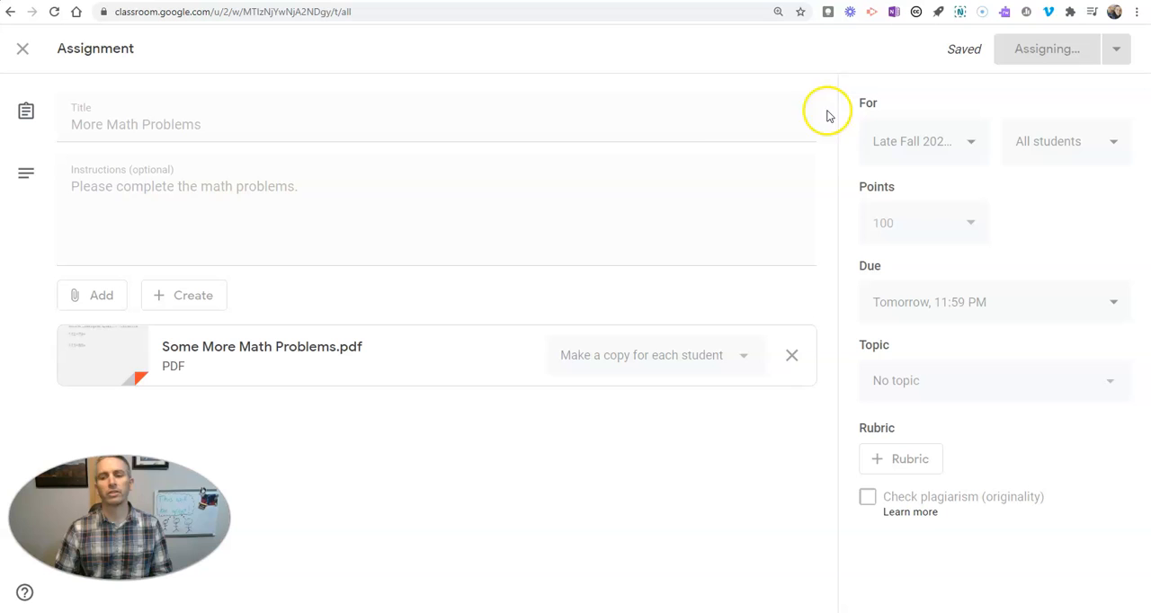
{"action": "mouse_move", "coordinate": [543, 290]}
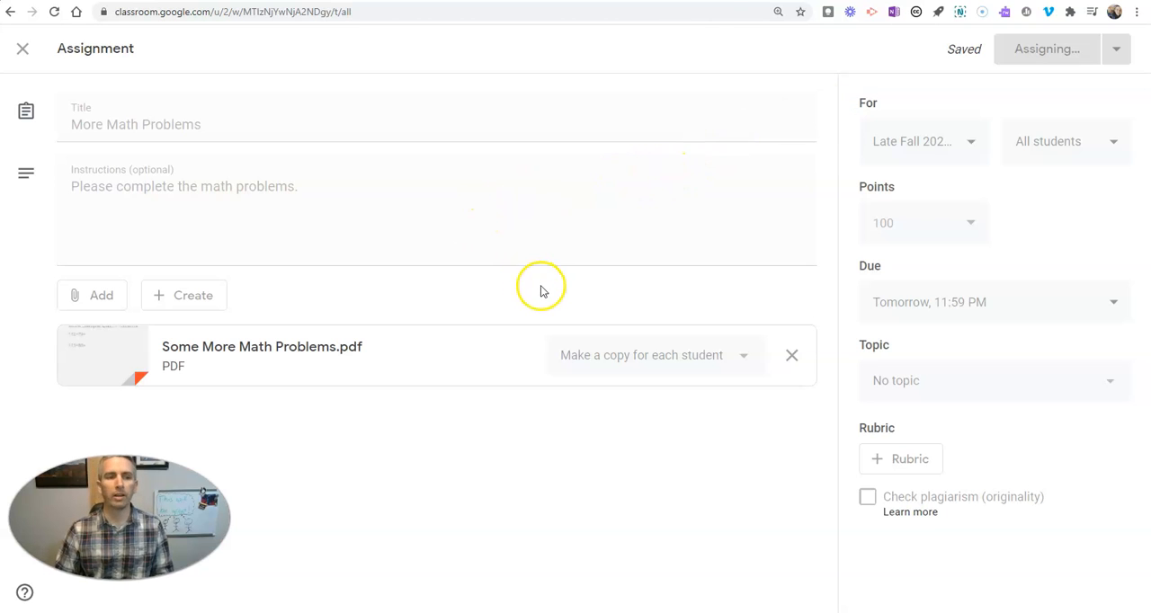
{"action": "left_click", "coordinate": [1045, 49]}
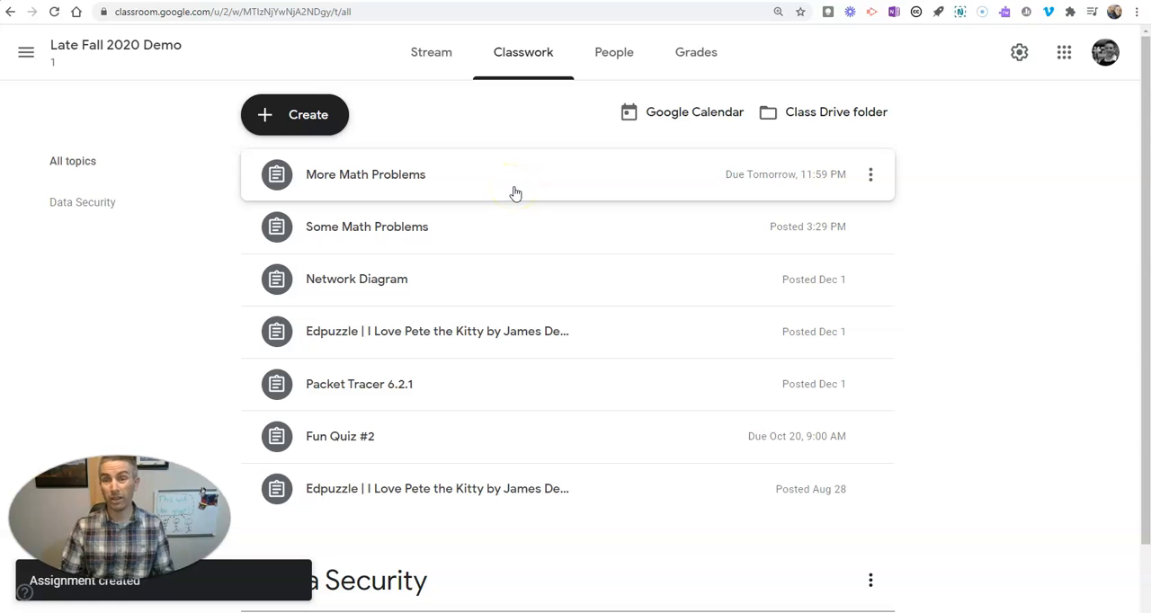
{"action": "mouse_move", "coordinate": [964, 187]}
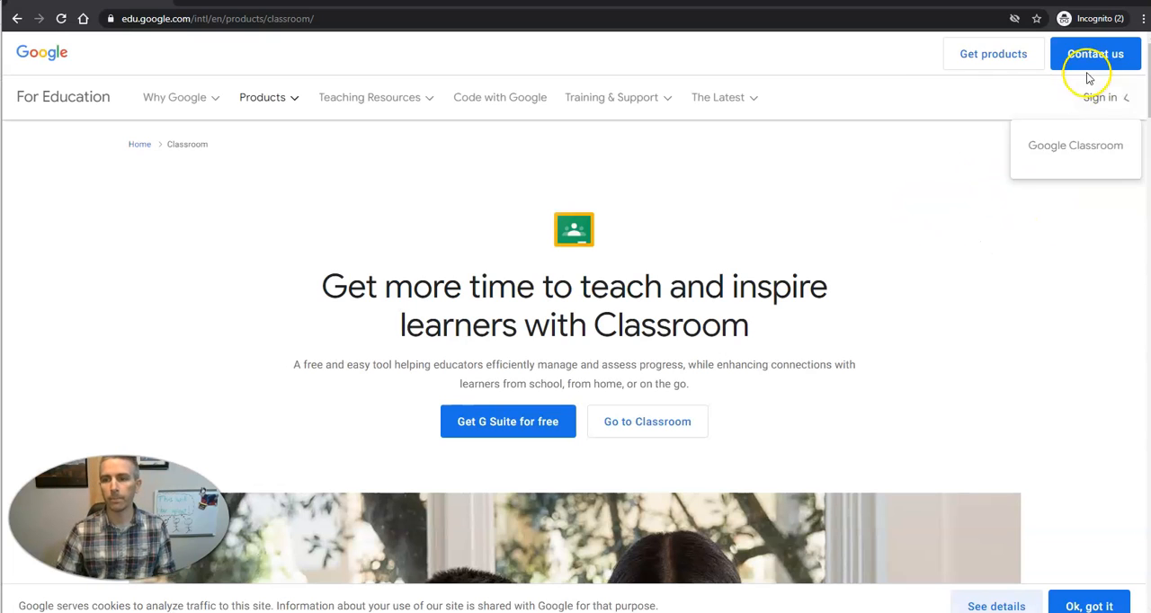
Sign in to Google Classroom with the saved student account and its password.
{"action": "left_click", "coordinate": [648, 421]}
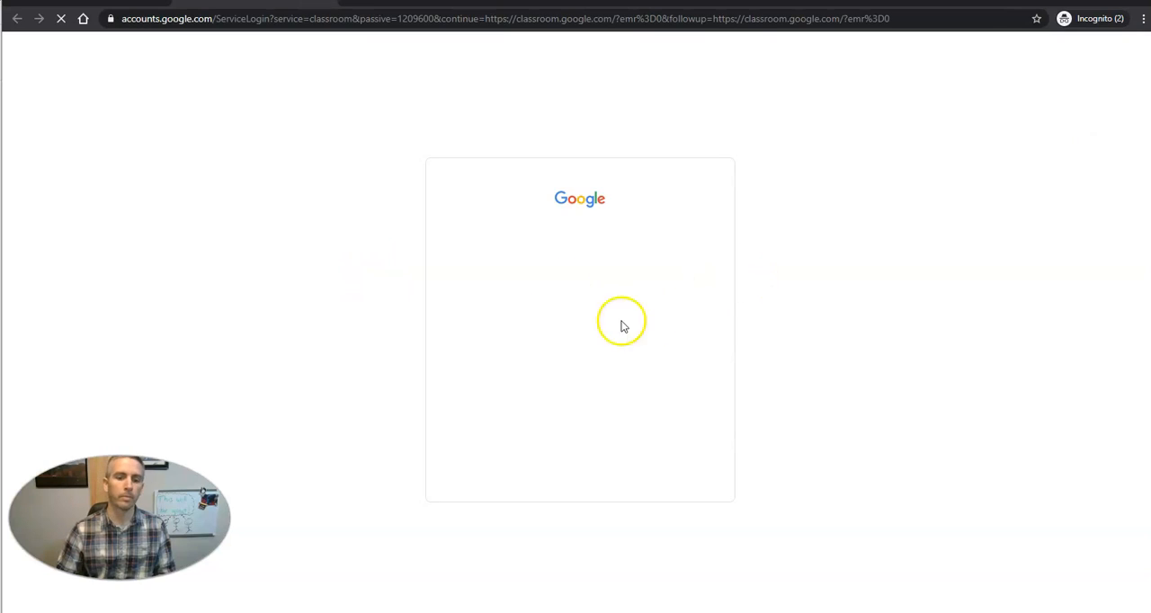
{"action": "type", "text": "mas"}
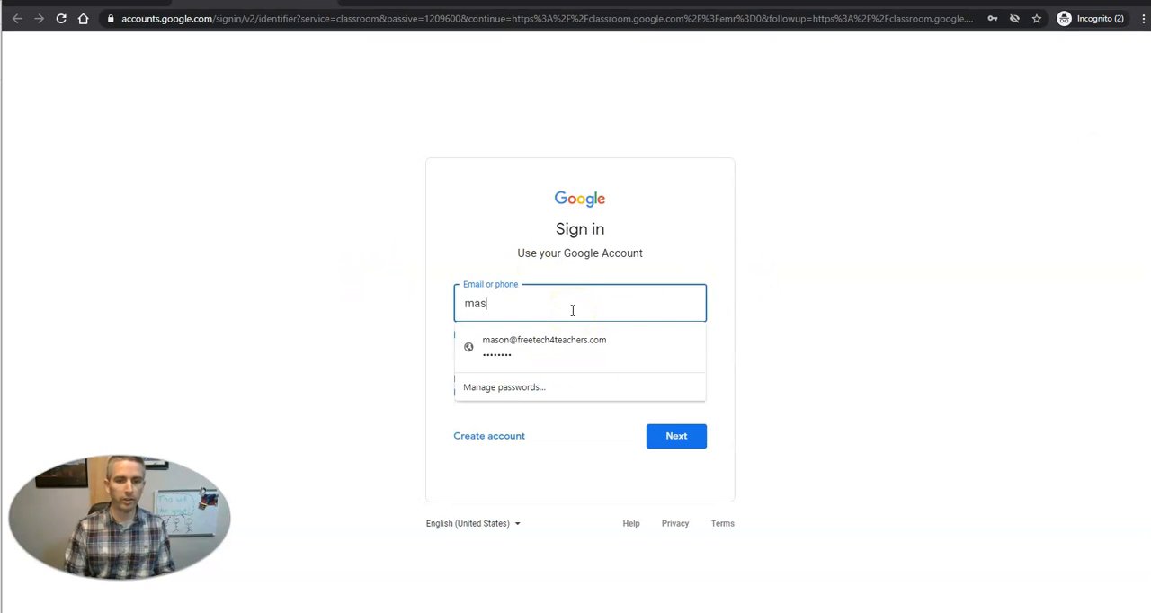
{"action": "left_click", "coordinate": [677, 436]}
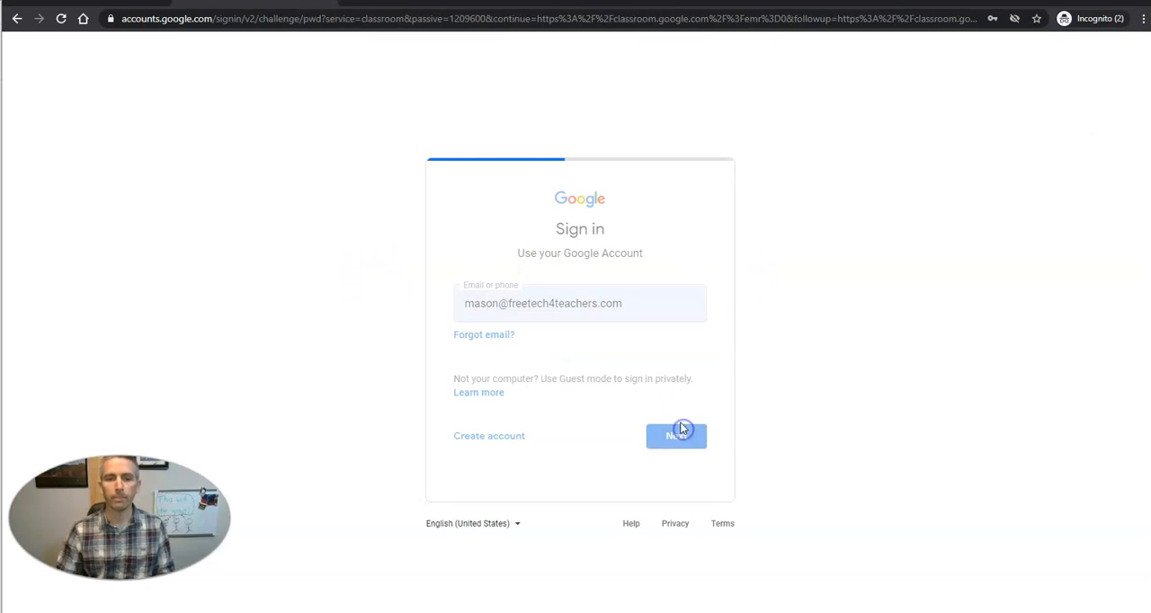
{"action": "left_click", "coordinate": [677, 435]}
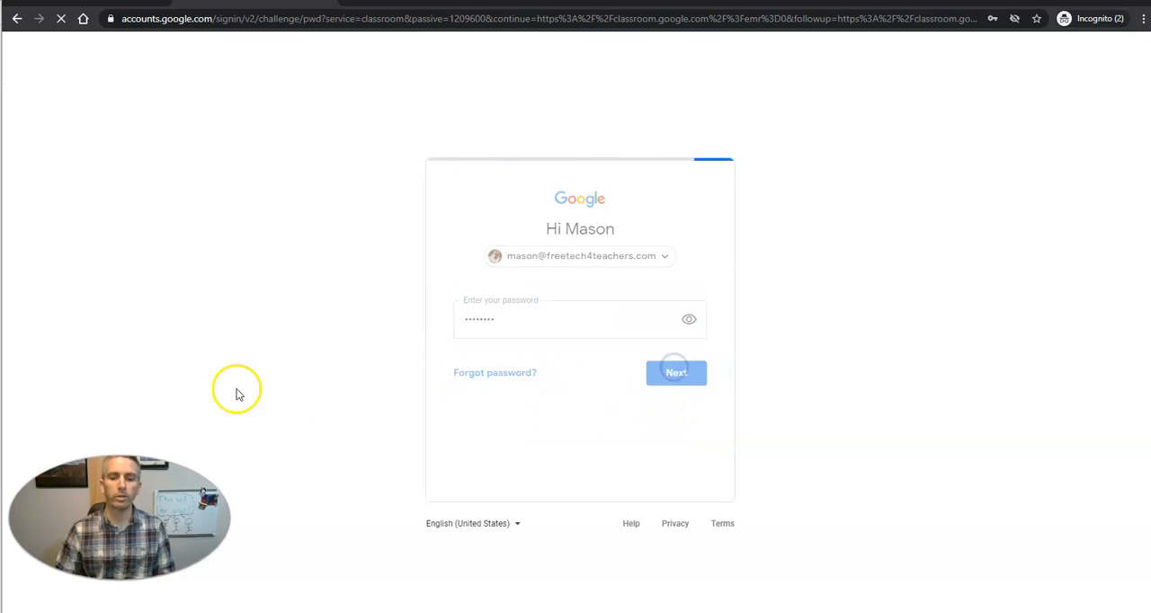
{"action": "left_click", "coordinate": [677, 373]}
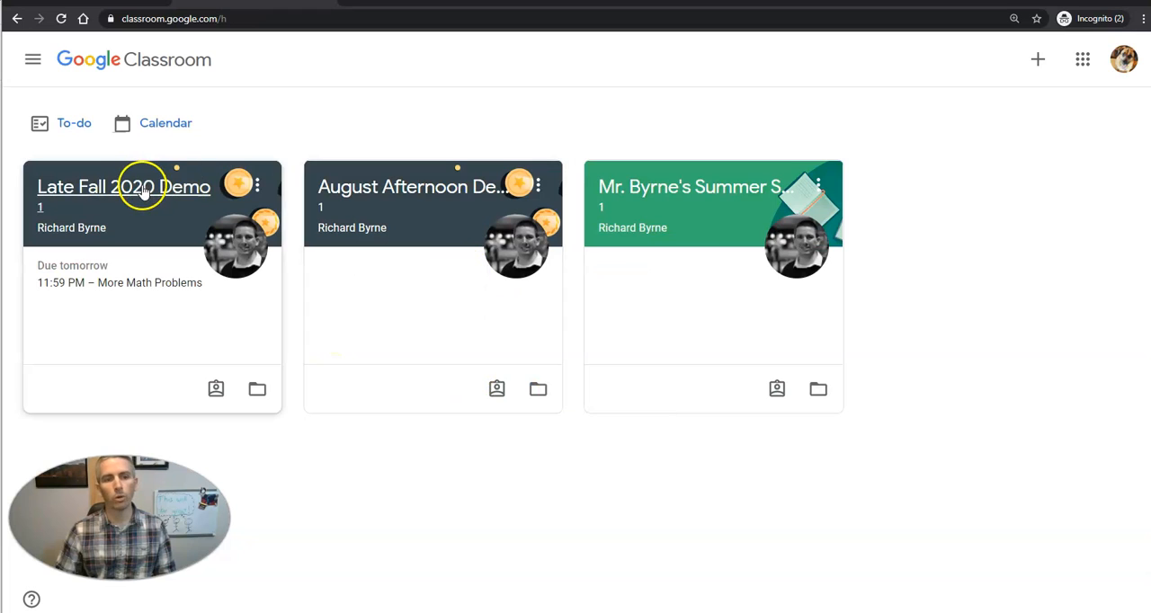
From the Late Fall 2020 Demo class, open More Math Problems' attached PDF with Lumin PDF.
{"action": "left_click", "coordinate": [123, 187]}
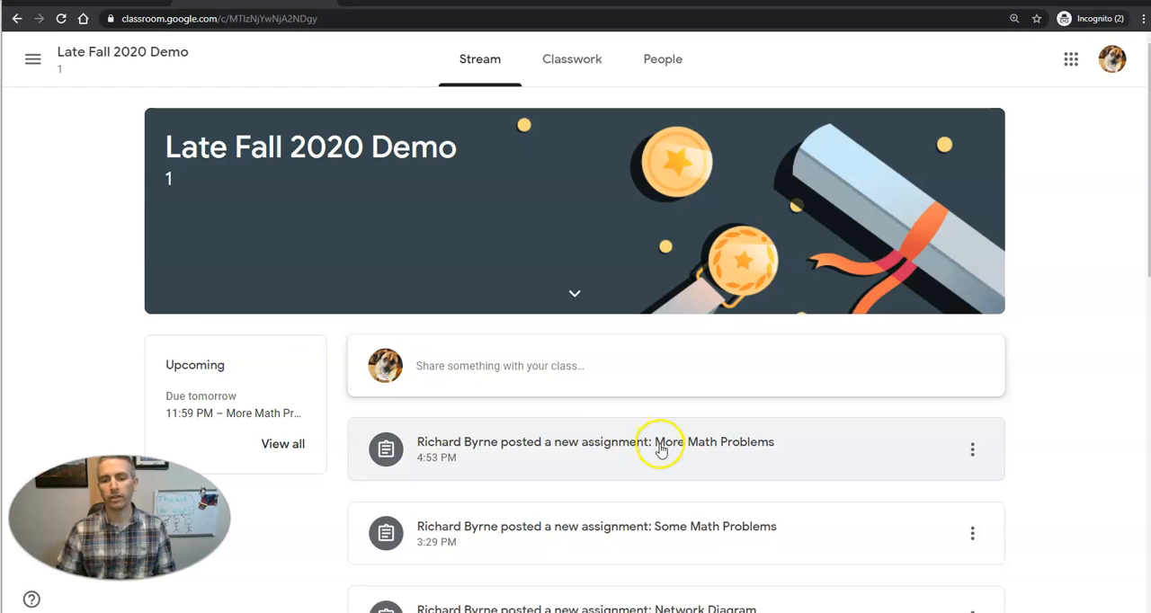
{"action": "left_click", "coordinate": [662, 442]}
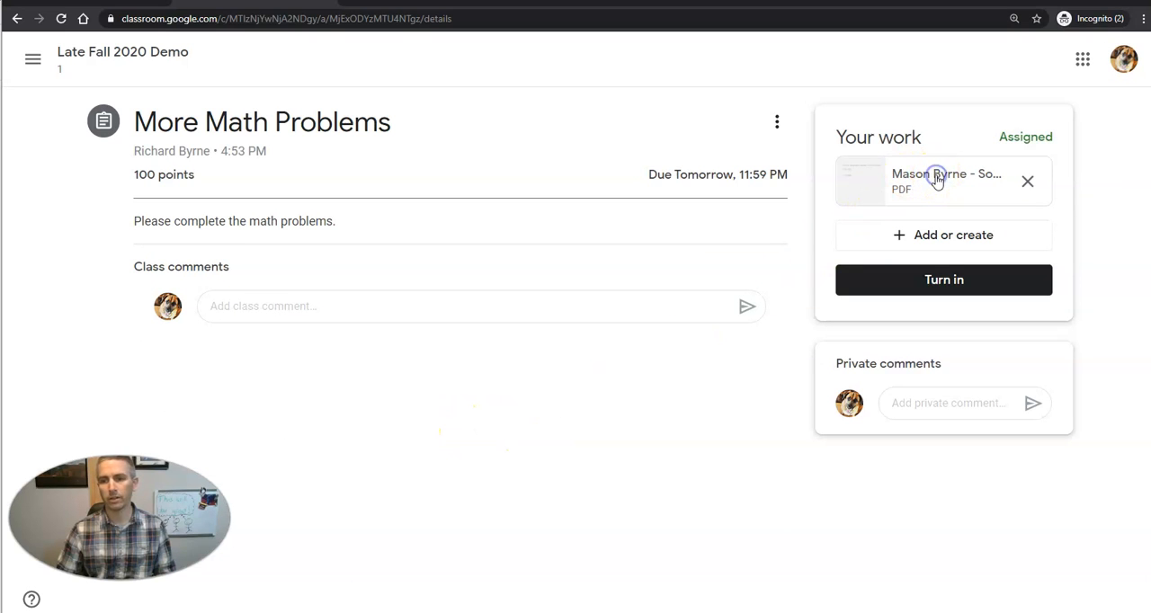
{"action": "left_click", "coordinate": [944, 180]}
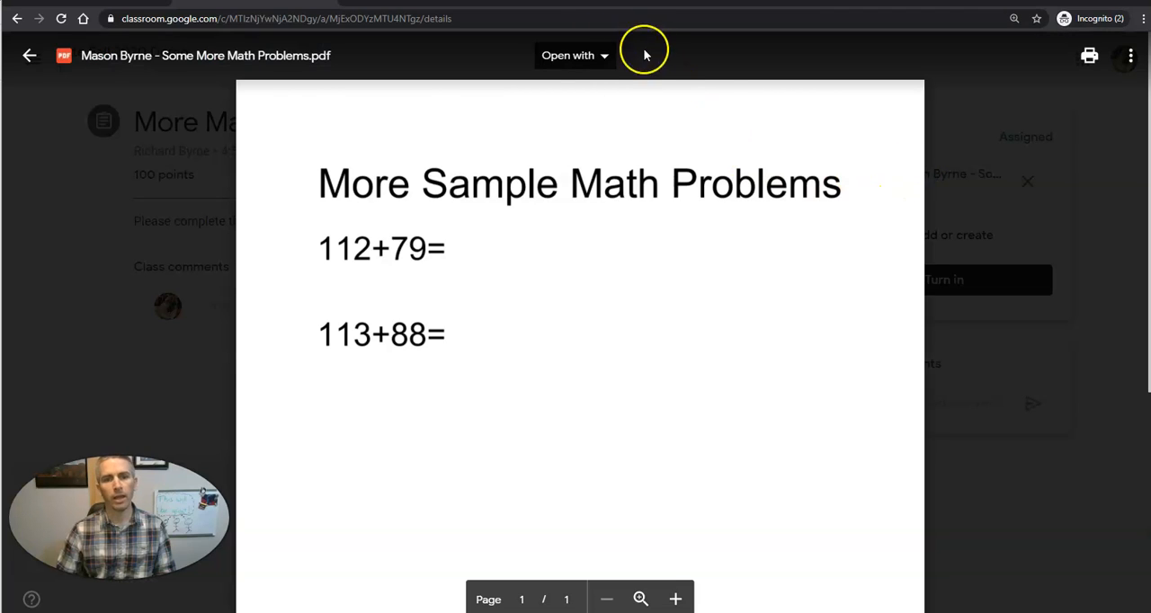
{"action": "left_click", "coordinate": [576, 54]}
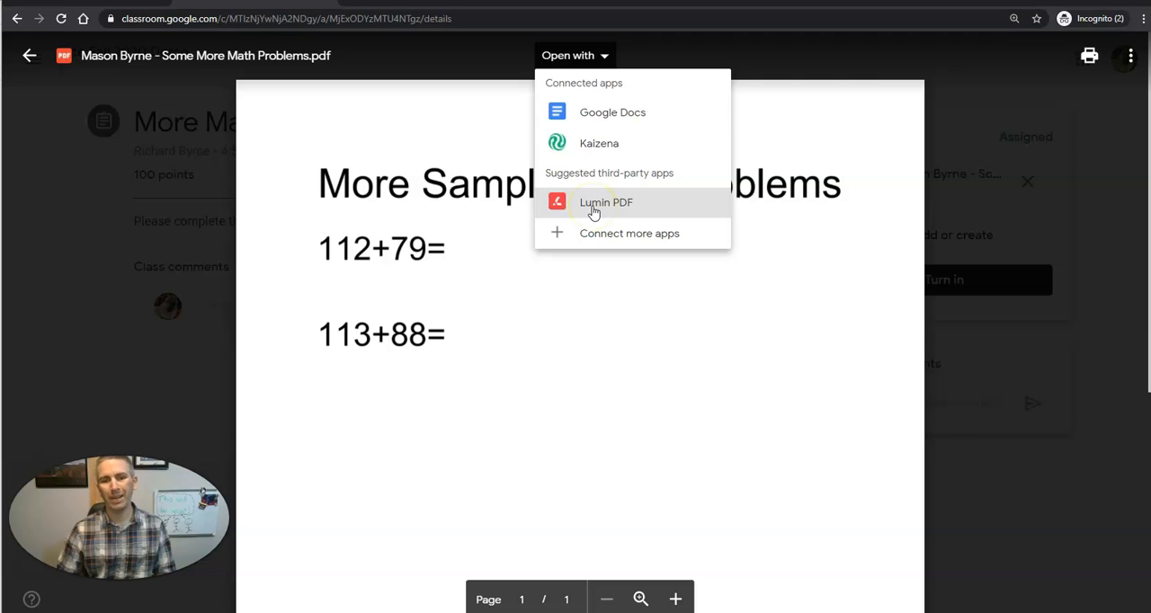
{"action": "left_click", "coordinate": [605, 201]}
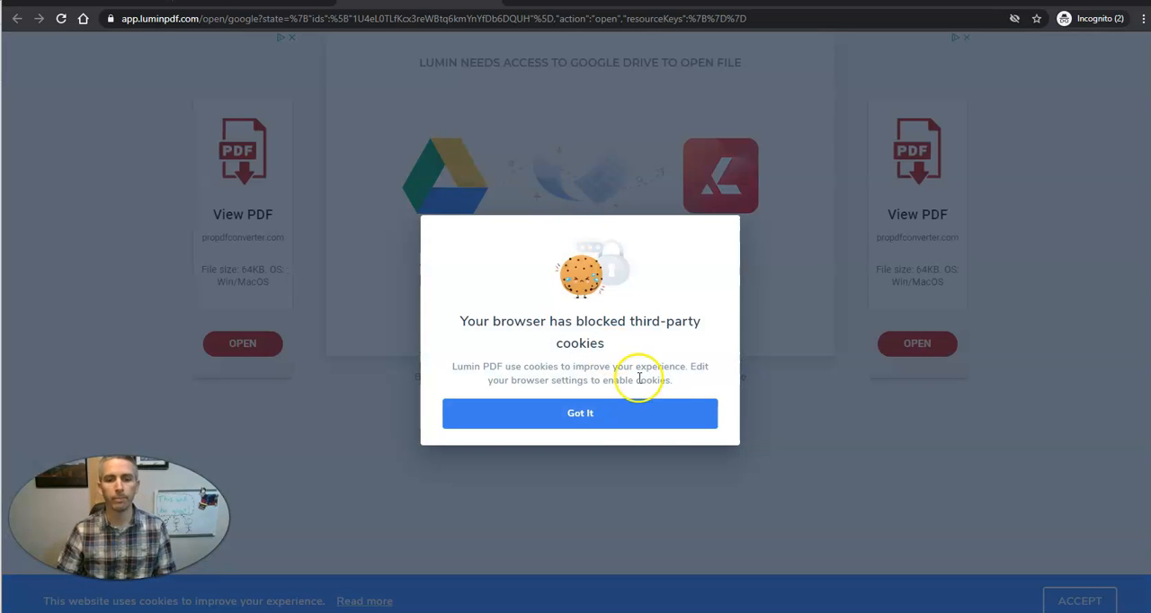
Allow and accept Lumin's cookies and decline the professional plan upgrade offer.
{"action": "left_click", "coordinate": [579, 412]}
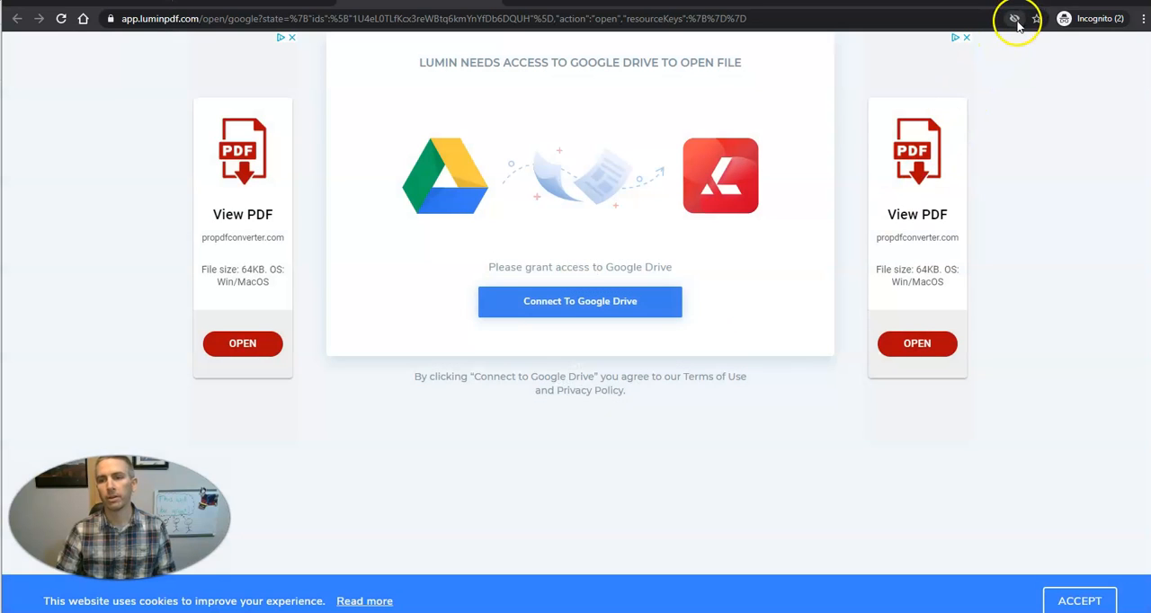
{"action": "left_click", "coordinate": [1015, 18]}
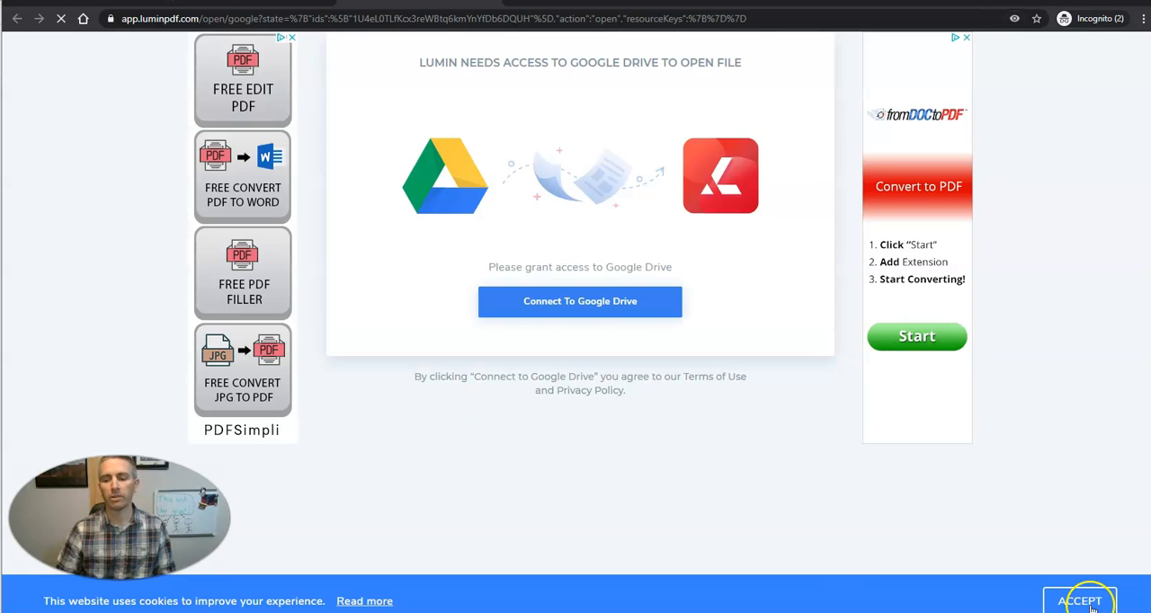
{"action": "left_click", "coordinate": [580, 302]}
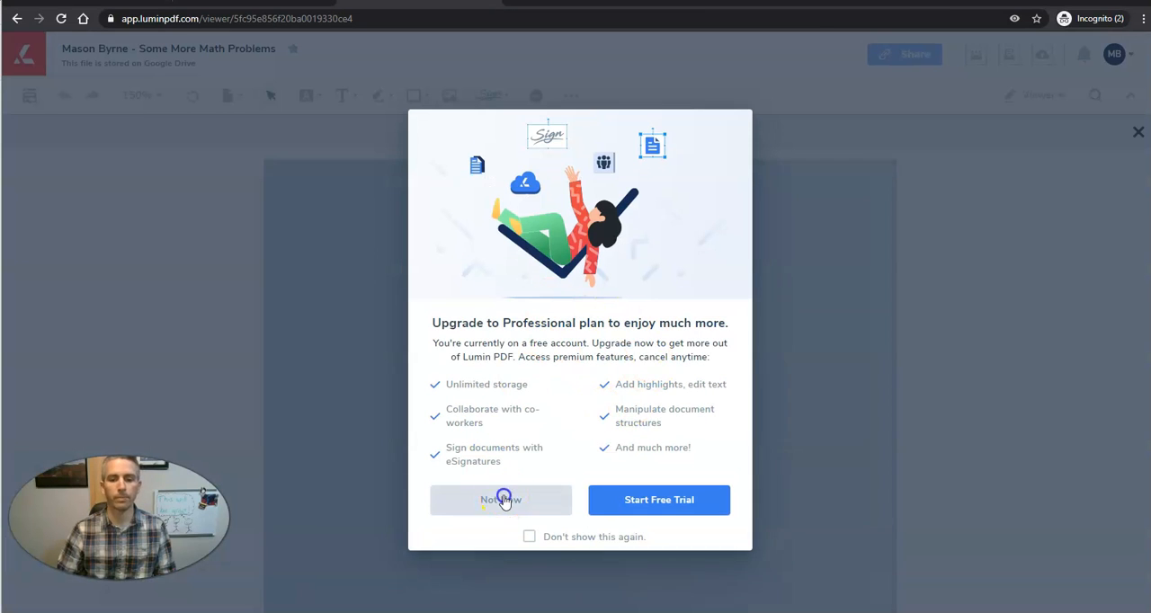
{"action": "left_click", "coordinate": [500, 500]}
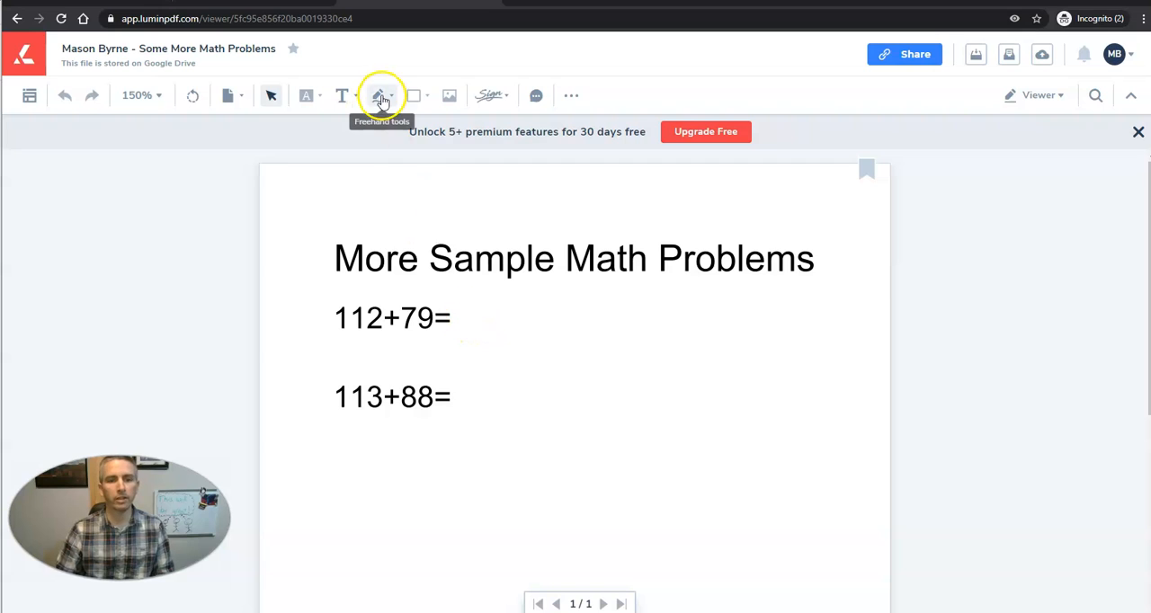
Choose the Freehand tool with green ink.
{"action": "left_click", "coordinate": [382, 95]}
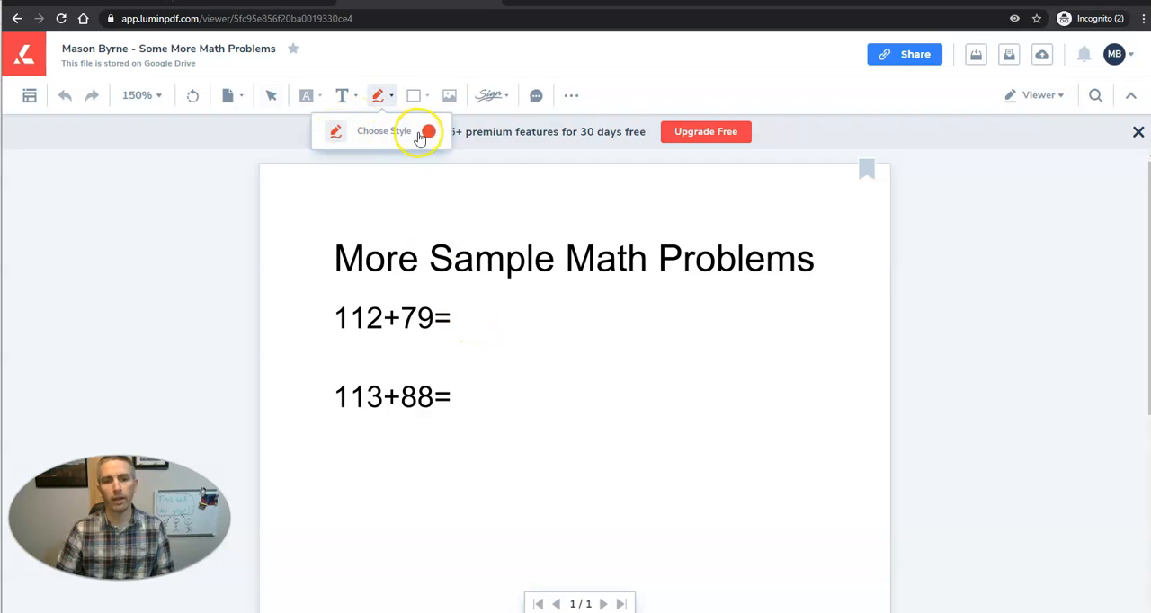
{"action": "left_click", "coordinate": [428, 132]}
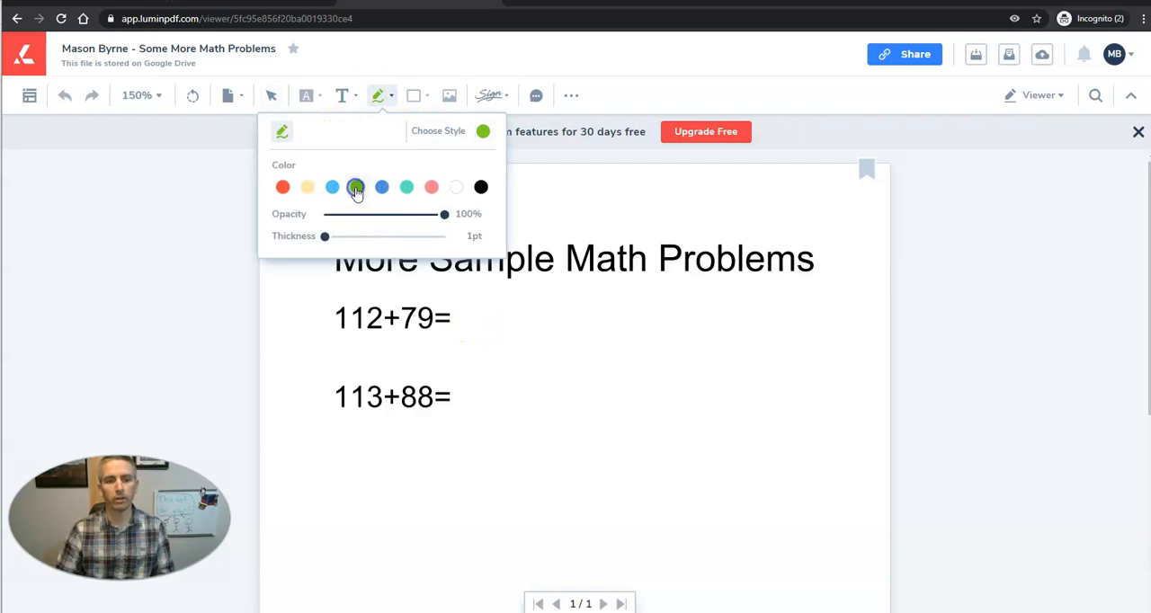
{"action": "left_click", "coordinate": [357, 187]}
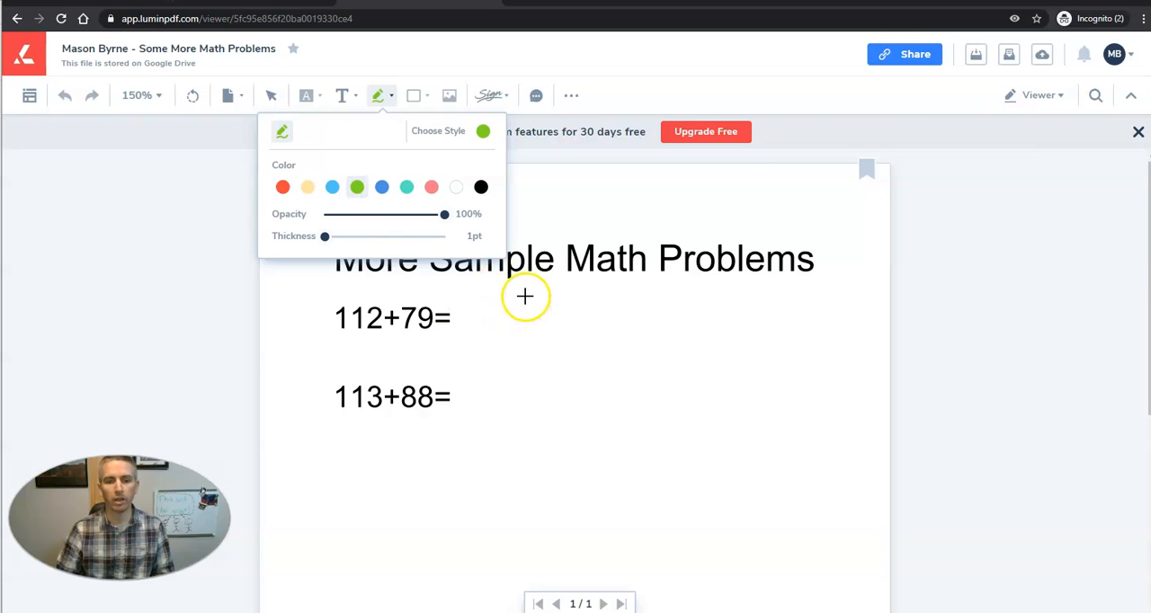
{"action": "left_click", "coordinate": [525, 309]}
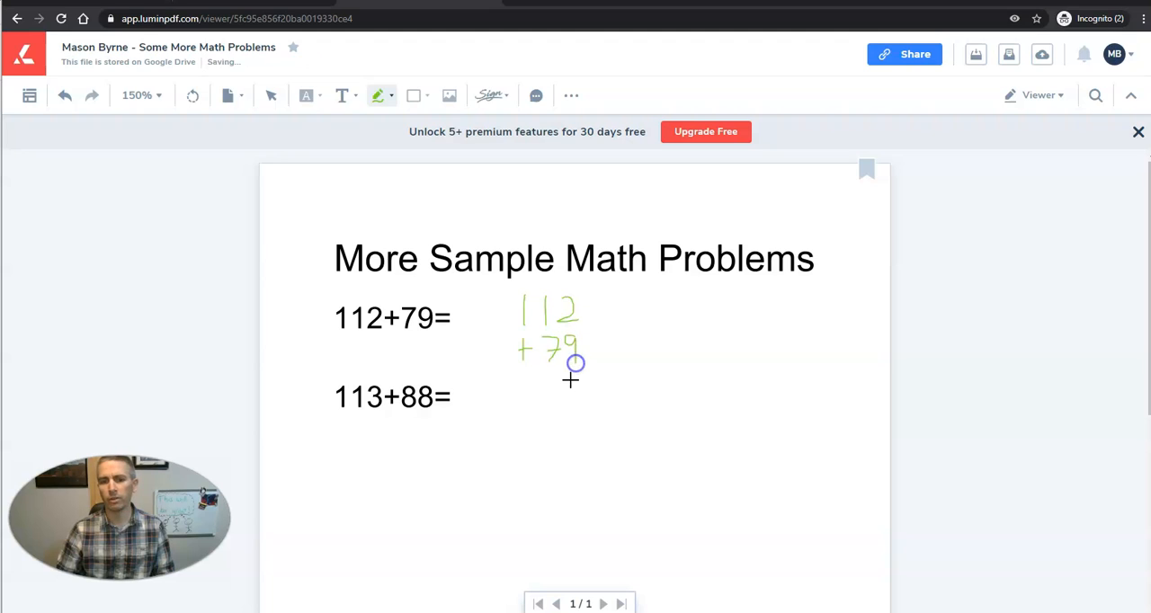
Handwrite the stacked sum 112 + 79 and the answer 191 beside the first problem.
{"action": "left_click_drag", "start_coordinate": [505, 371], "coordinate": [605, 371]}
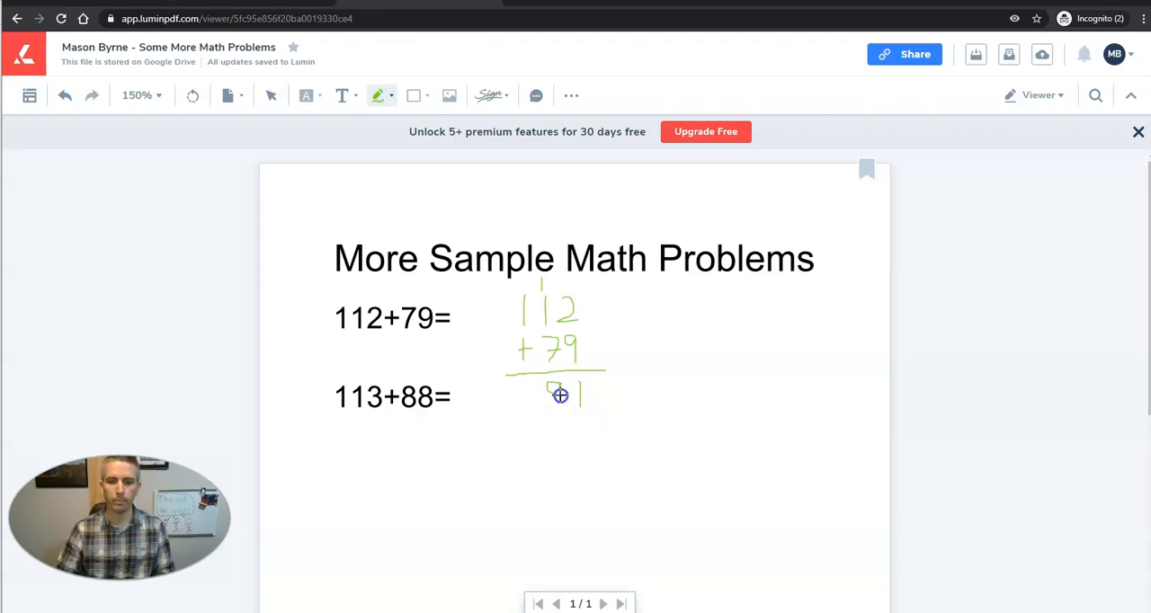
{"action": "left_click_drag", "start_coordinate": [560, 396], "coordinate": [533, 414]}
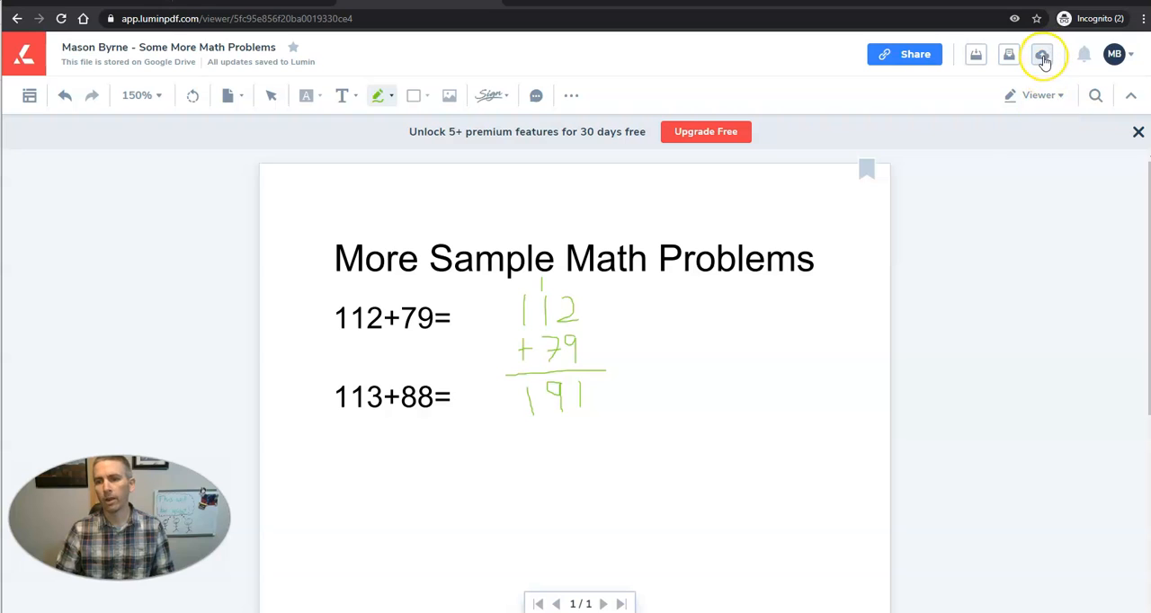
Sync the annotated PDF to Google Drive using 'Create a Copy', then return to Classroom.
{"action": "left_click", "coordinate": [1043, 54]}
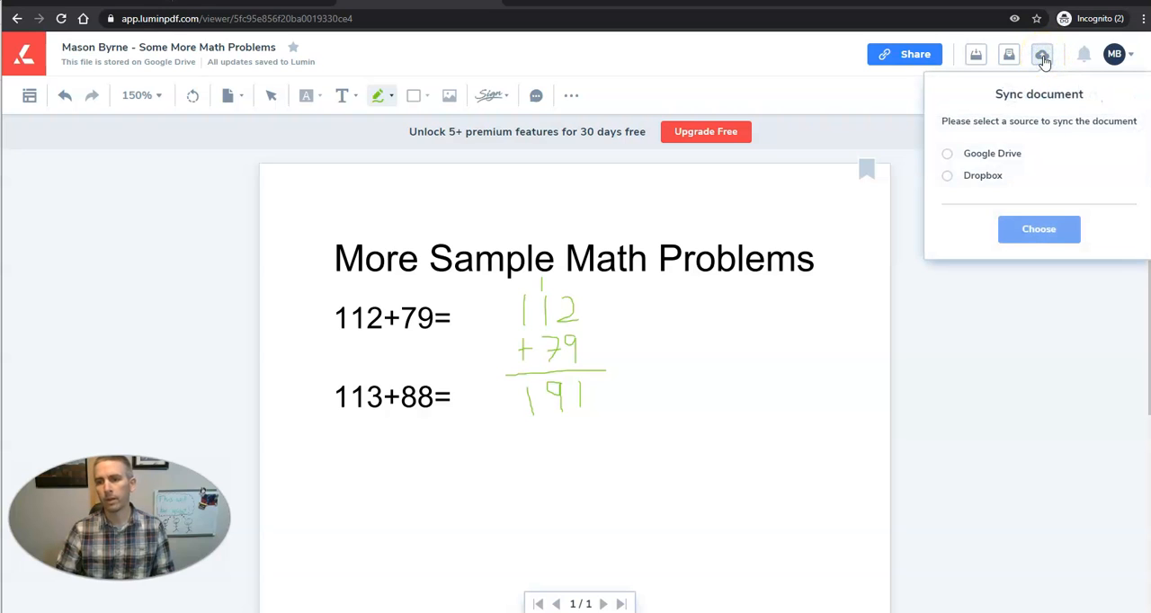
{"action": "left_click", "coordinate": [1040, 228]}
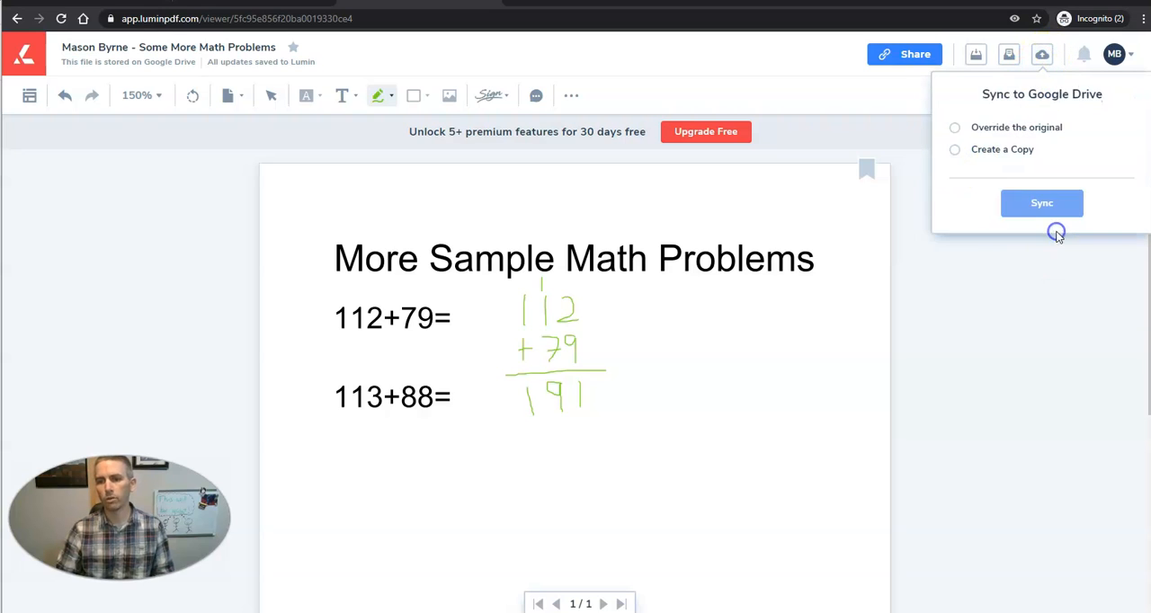
{"action": "left_click", "coordinate": [954, 149]}
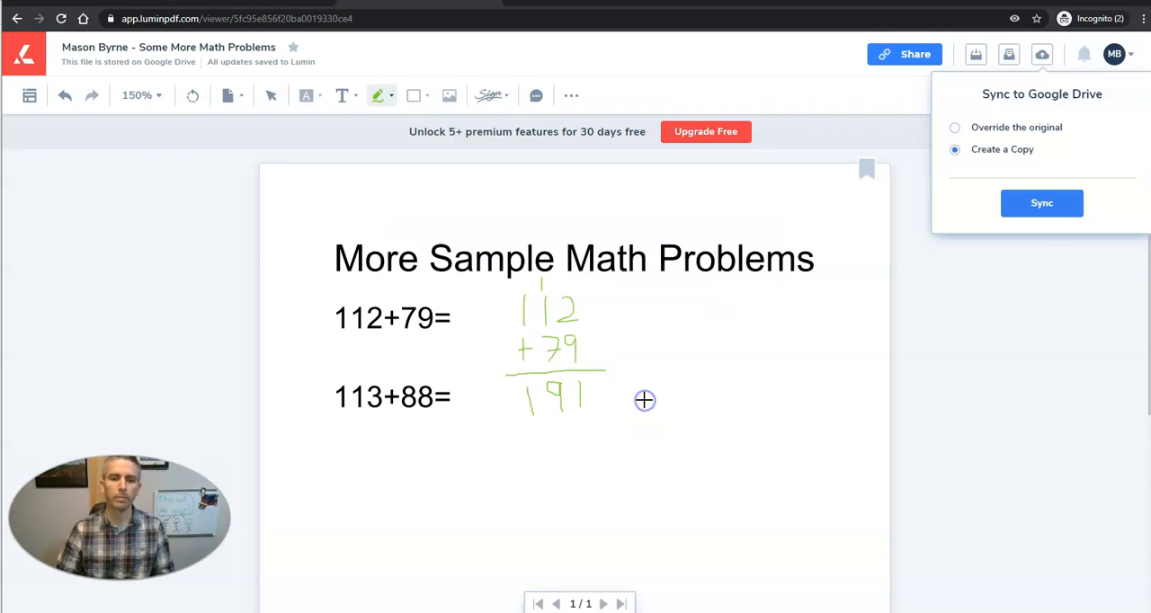
{"action": "left_click", "coordinate": [1041, 202]}
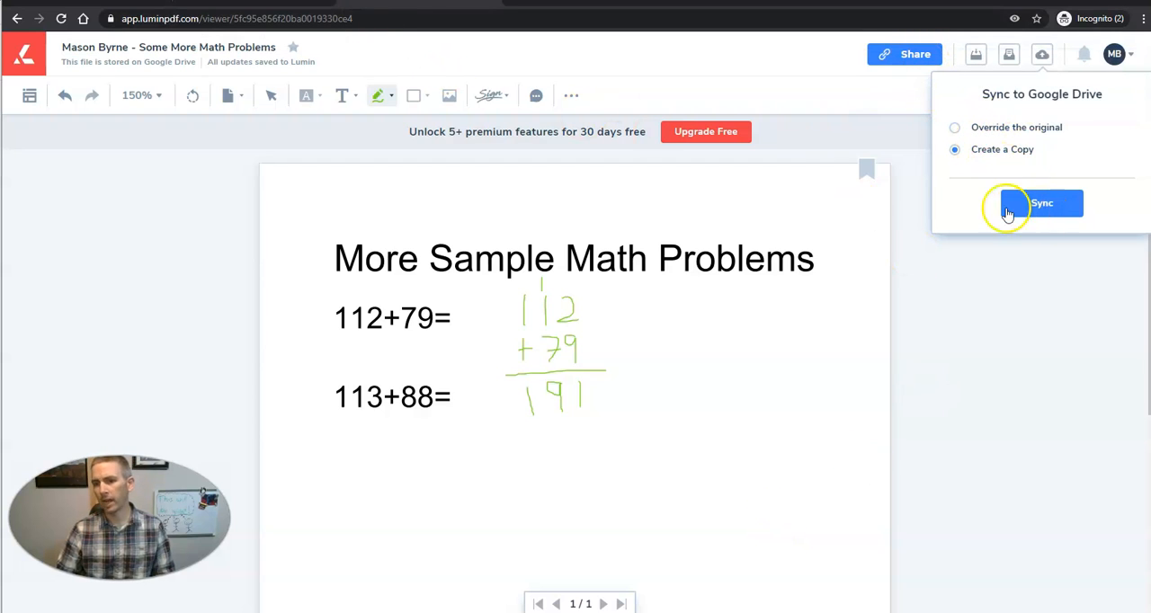
{"action": "left_click", "coordinate": [953, 128]}
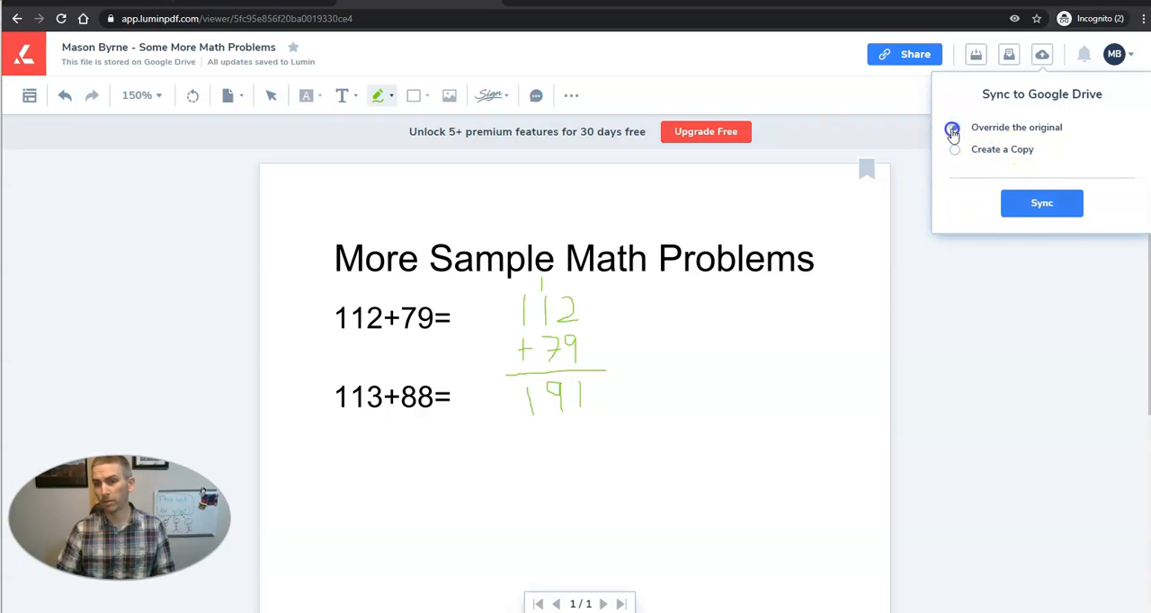
{"action": "left_click", "coordinate": [955, 149]}
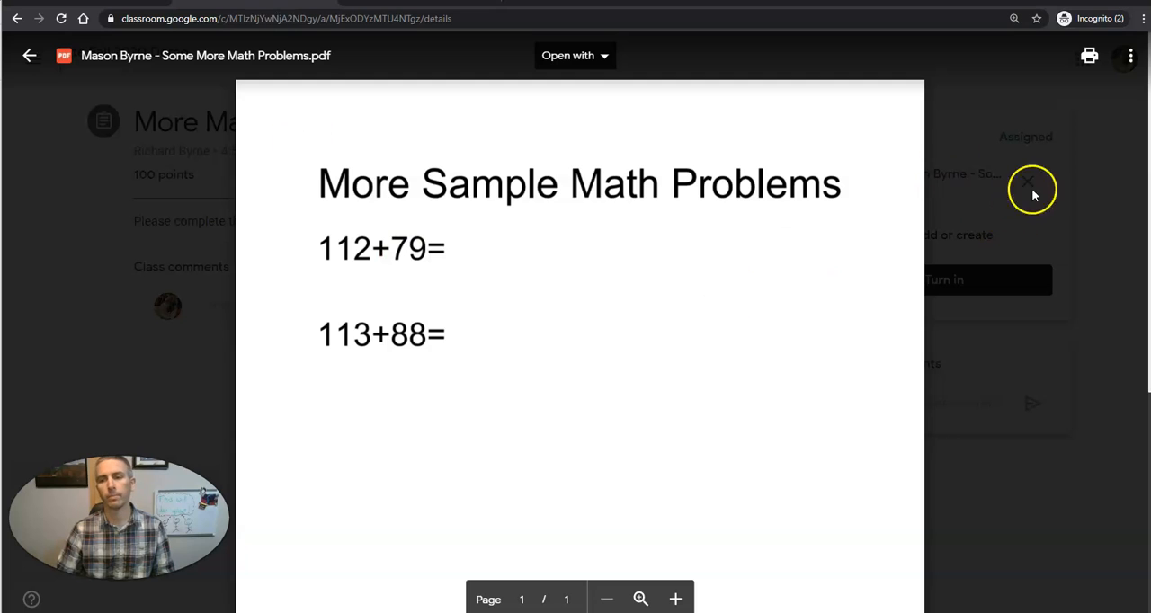
Attach the annotated copy from Google Drive to the assignment's work.
{"action": "left_click", "coordinate": [1029, 182]}
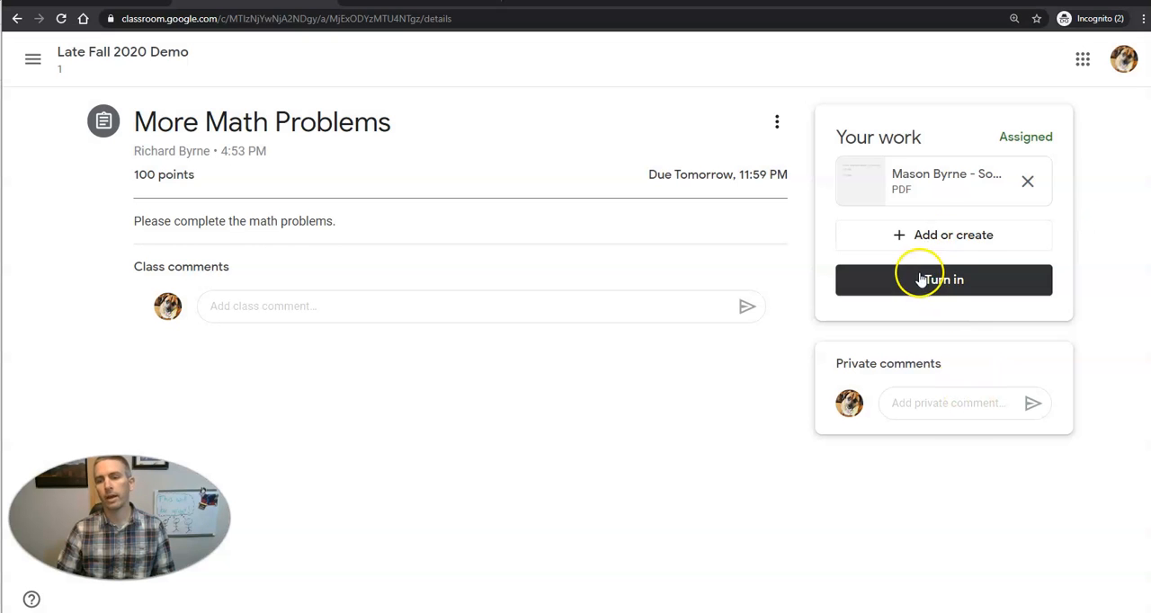
{"action": "left_click", "coordinate": [943, 234]}
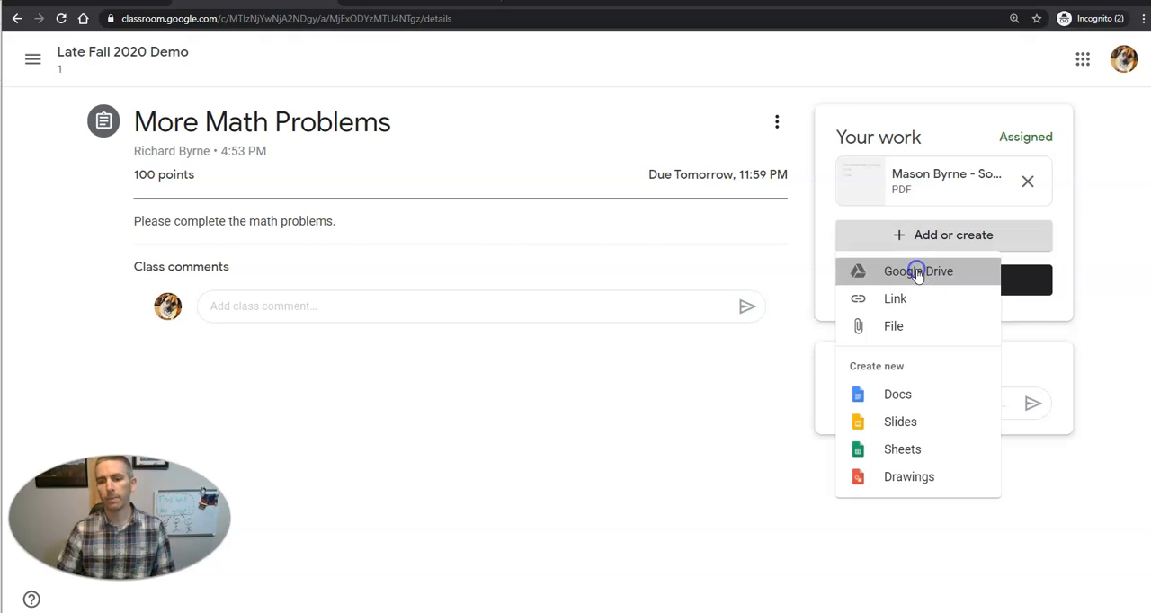
{"action": "left_click", "coordinate": [917, 269]}
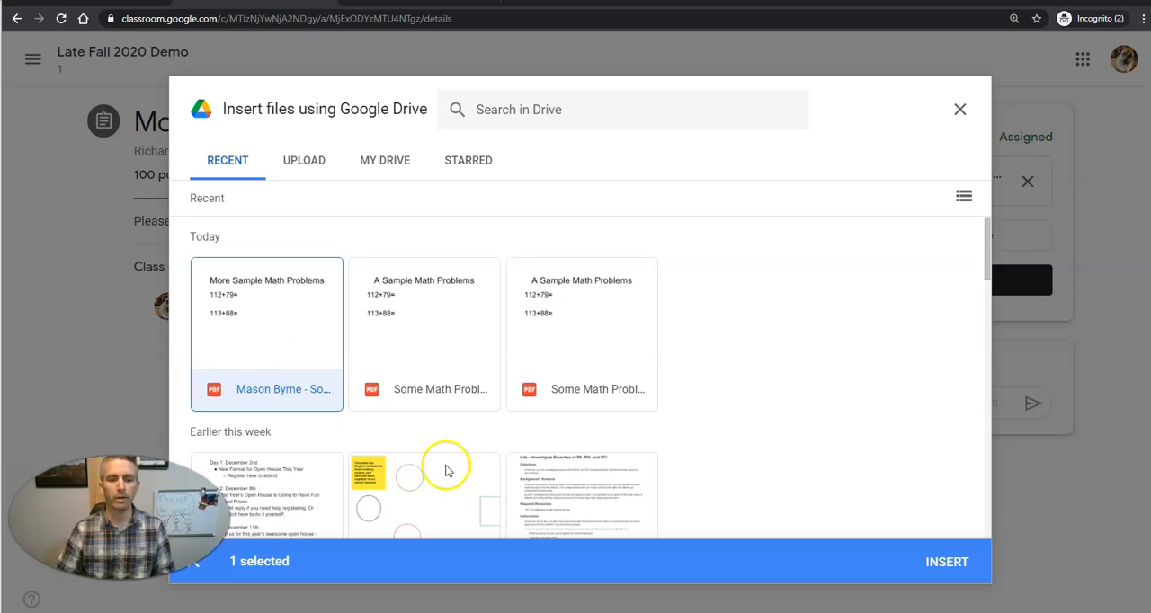
{"action": "left_click", "coordinate": [947, 561]}
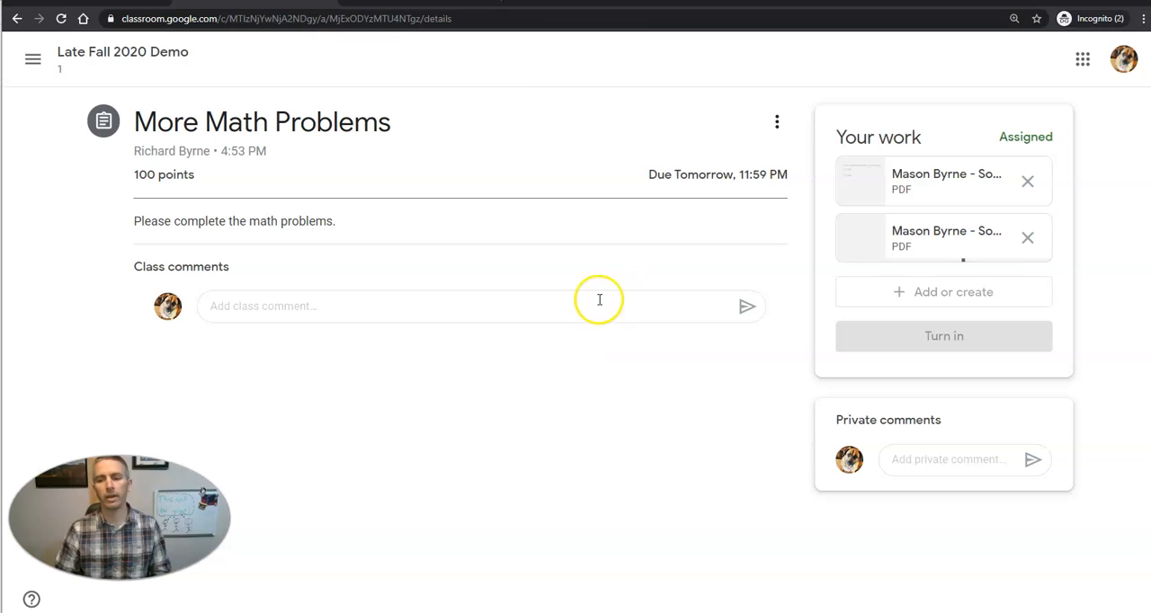
Turn in More Math Problems with both PDF attachments and confirm.
{"action": "left_click", "coordinate": [943, 334]}
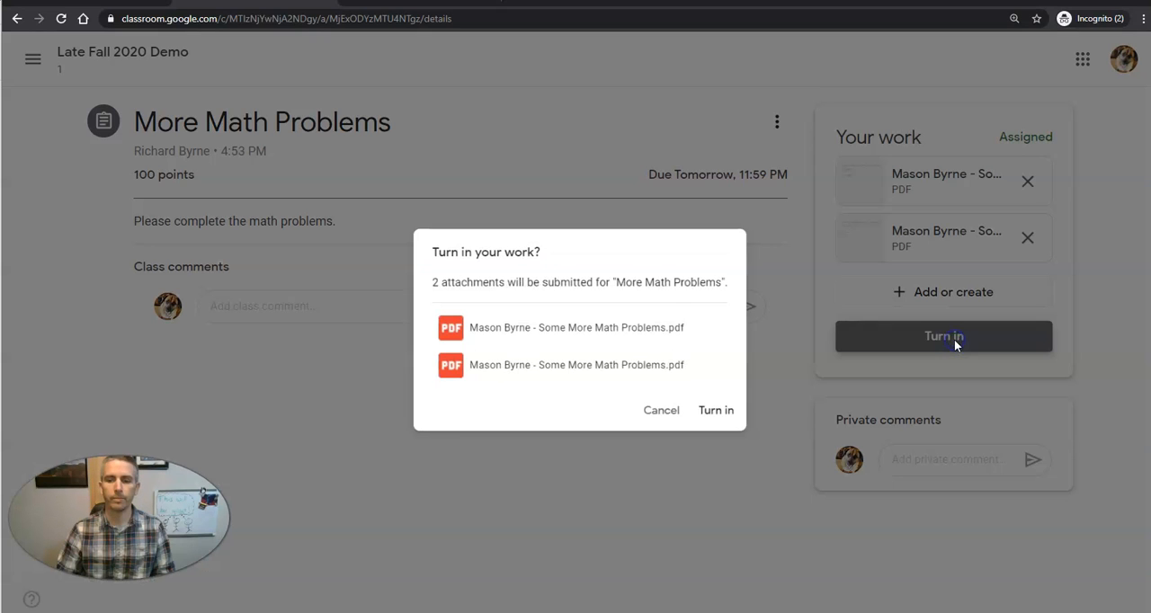
{"action": "left_click", "coordinate": [716, 410]}
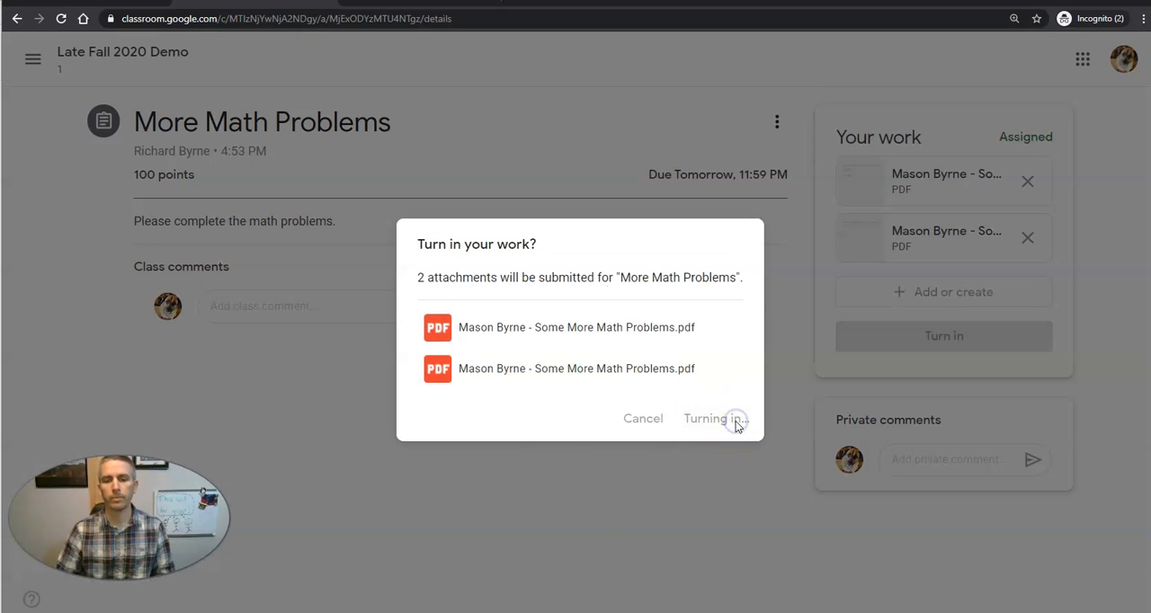
{"action": "left_click", "coordinate": [705, 417]}
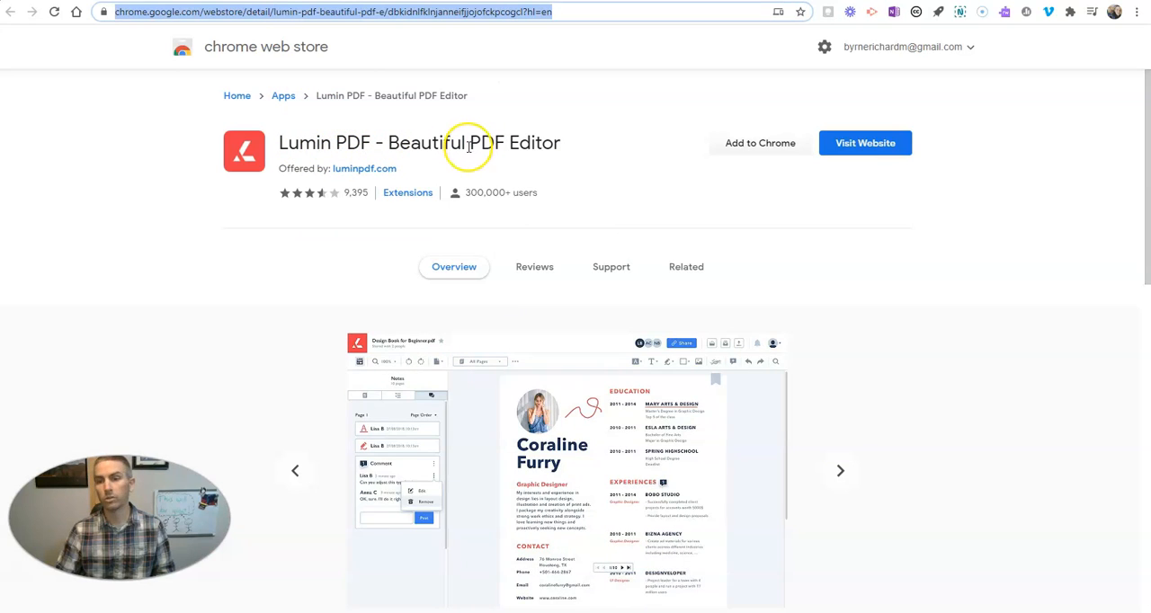
{"action": "mouse_move", "coordinate": [302, 142]}
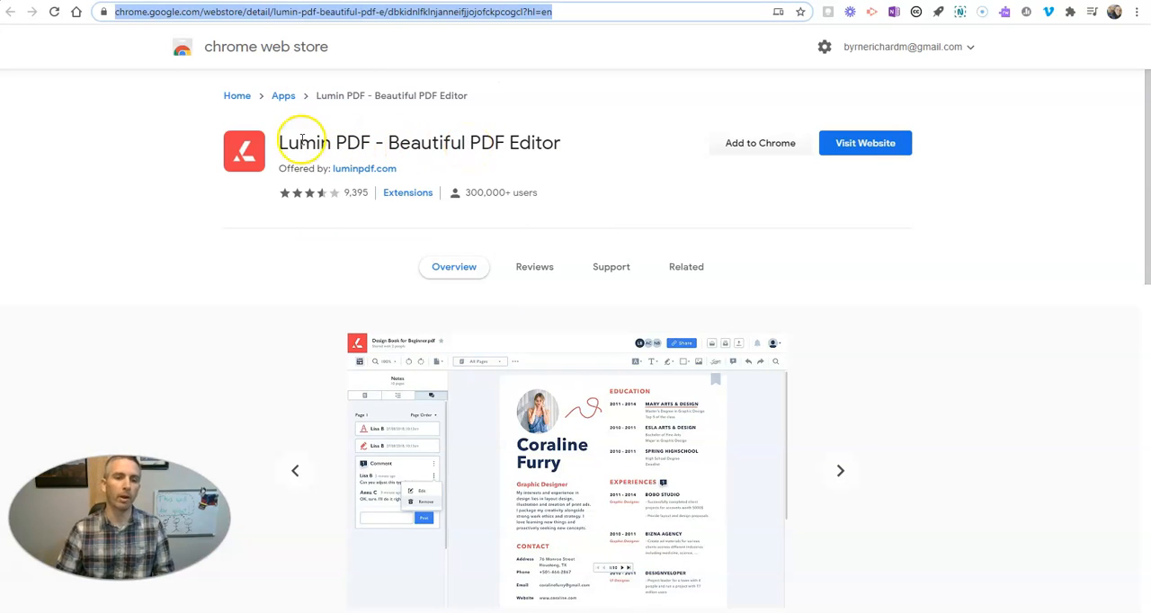